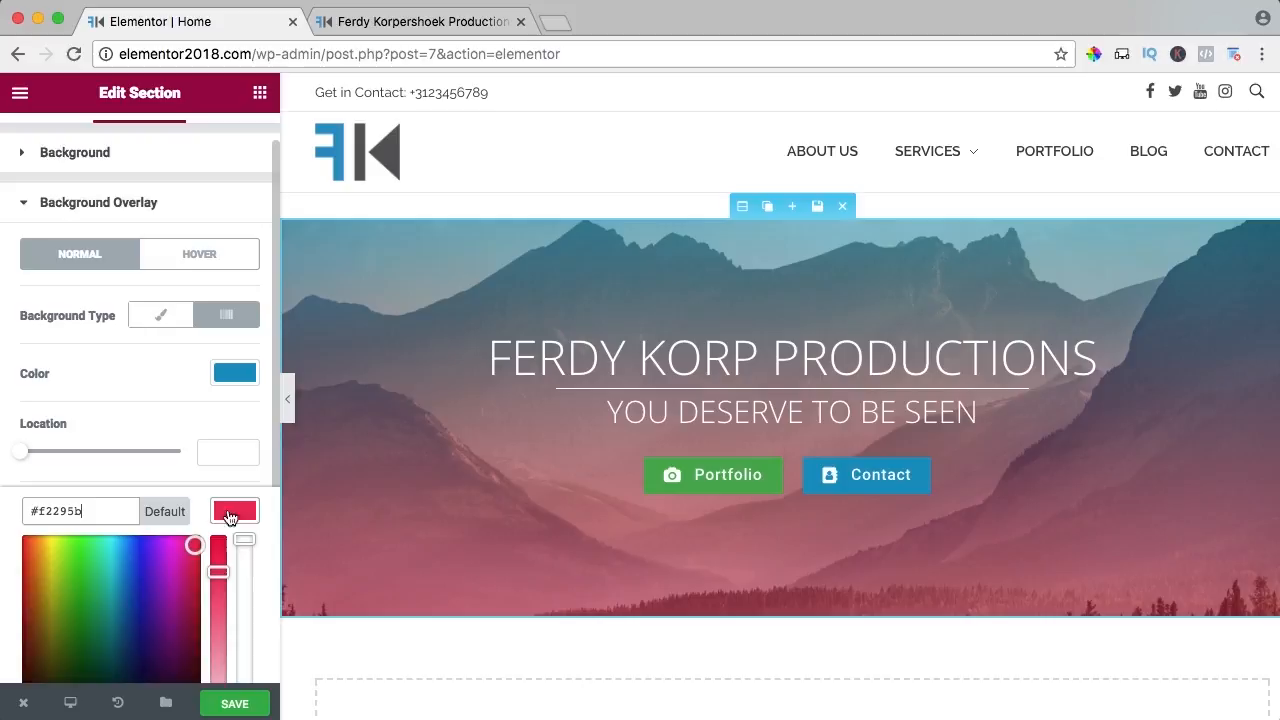
Step: View the published Ferdy Korp Productions home page with its thin line under the heading
{"action": "left_click", "coordinate": [226, 314]}
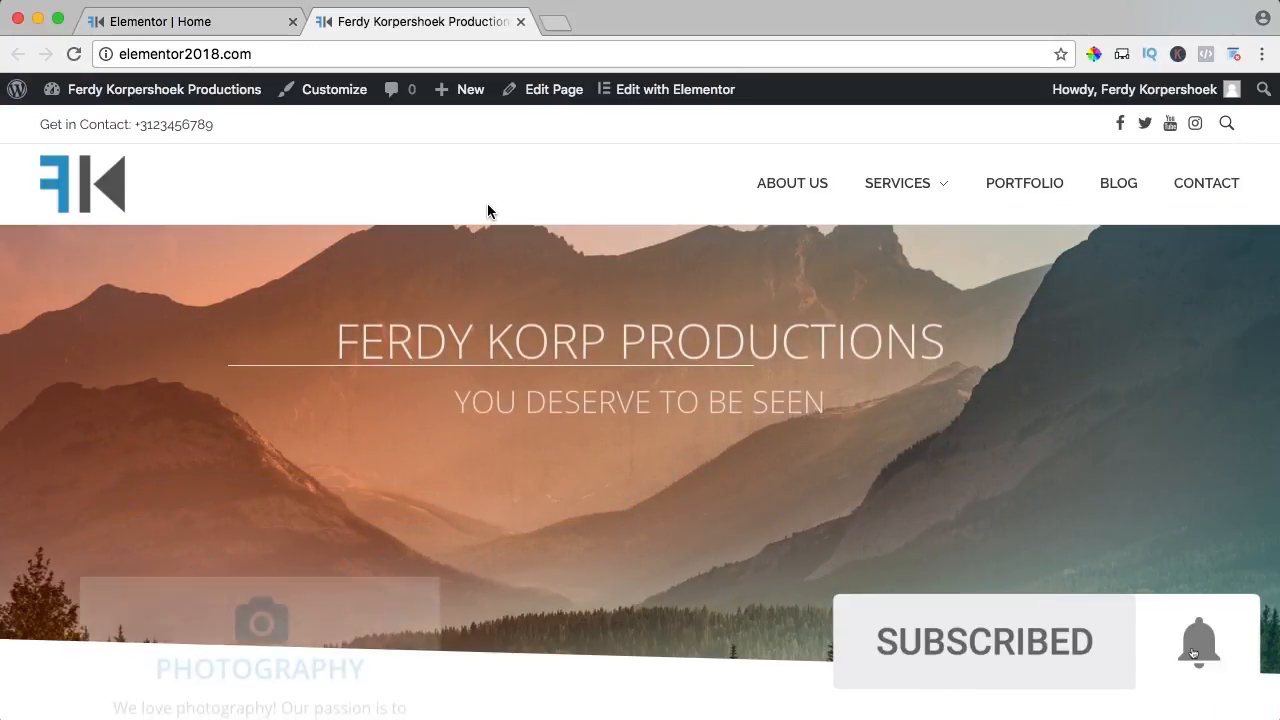
{"action": "scroll", "scroll_direction": "down", "scroll_amount": 3}
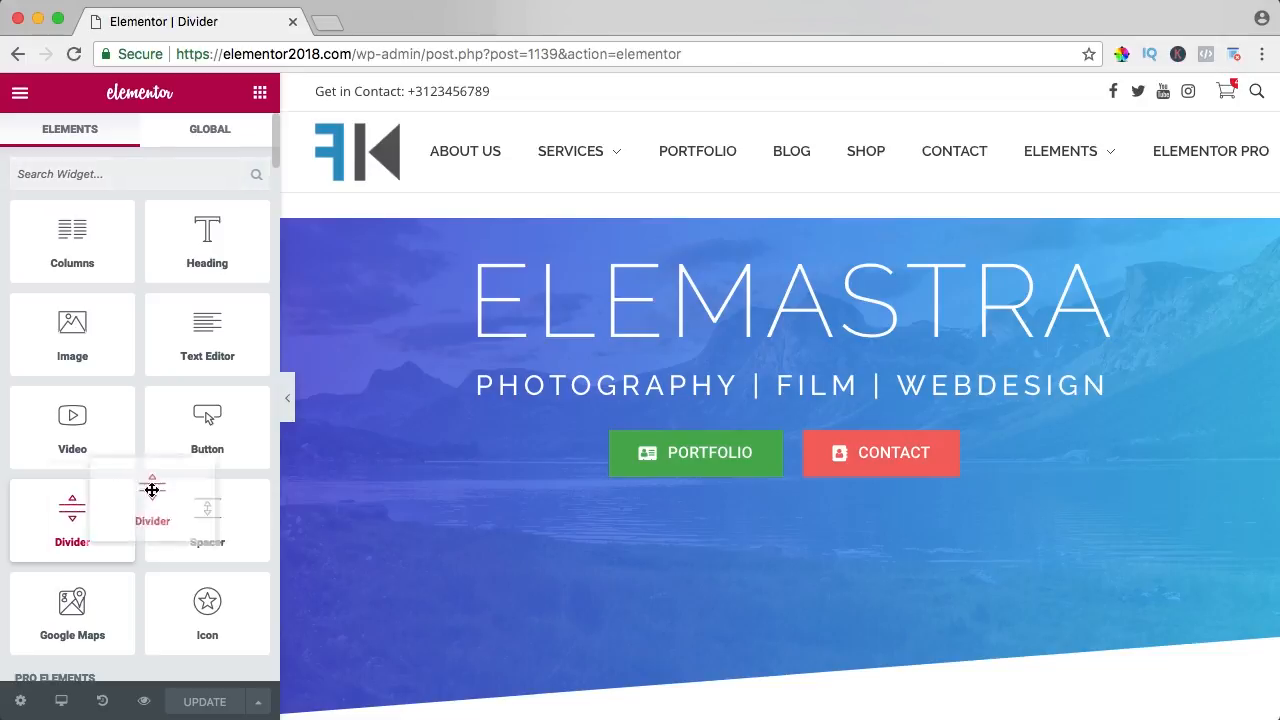
Step: Place a Divider widget under the ELEMASTRA heading and return to the editor
{"action": "left_click_drag", "start_coordinate": [152, 490], "coordinate": [678, 330]}
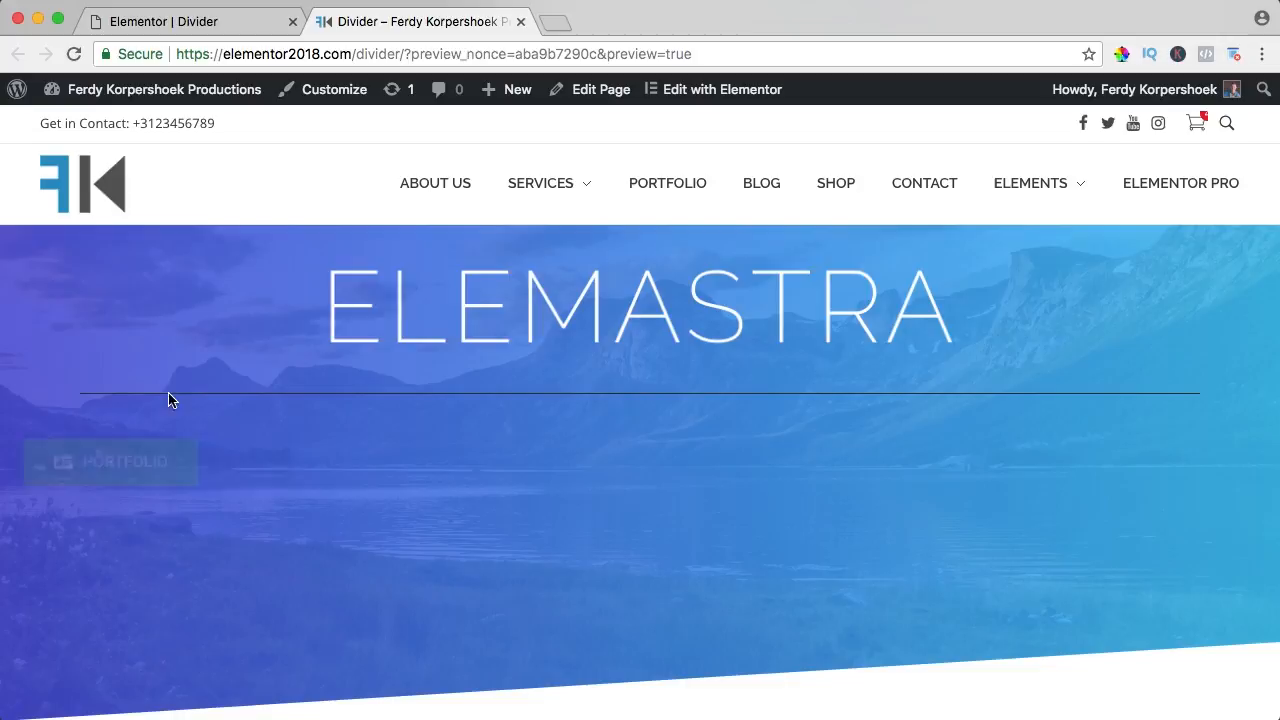
{"action": "left_click", "coordinate": [722, 88]}
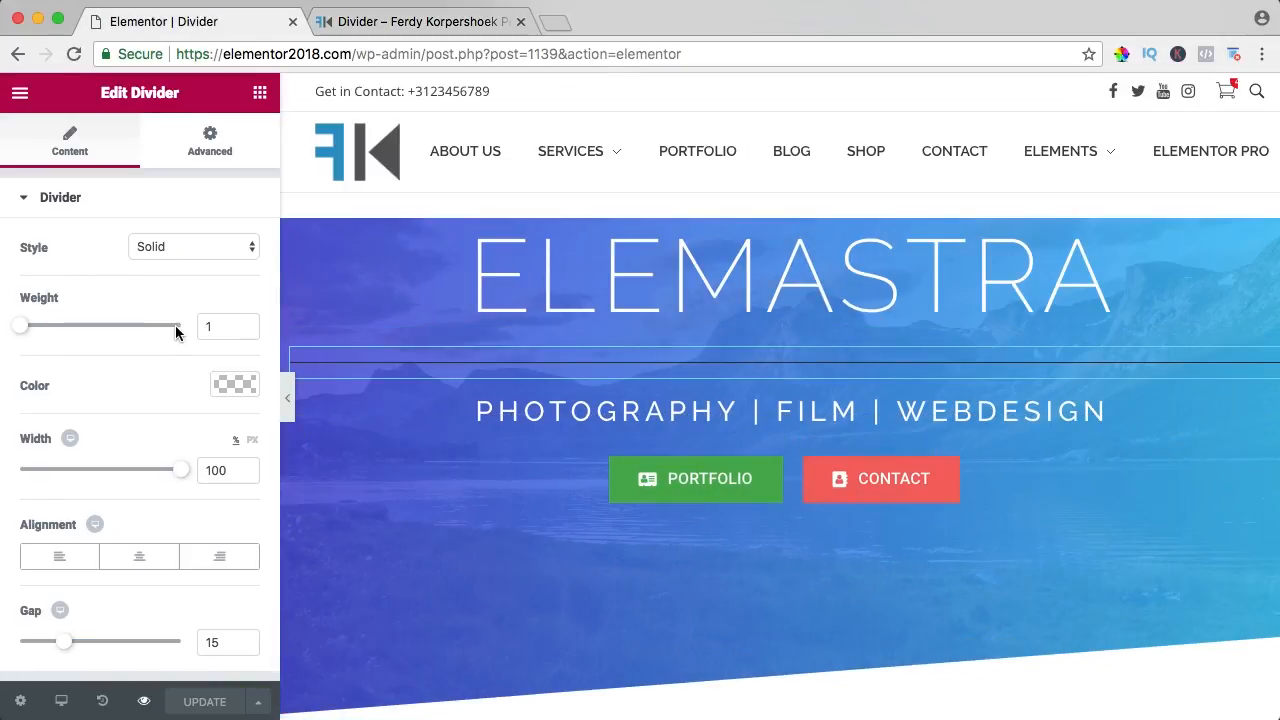
Step: Set divider weight to 10 and cycle its style through Dotted, Dashed, Double, ending on Solid
{"action": "left_click_drag", "start_coordinate": [20, 324], "coordinate": [76, 324]}
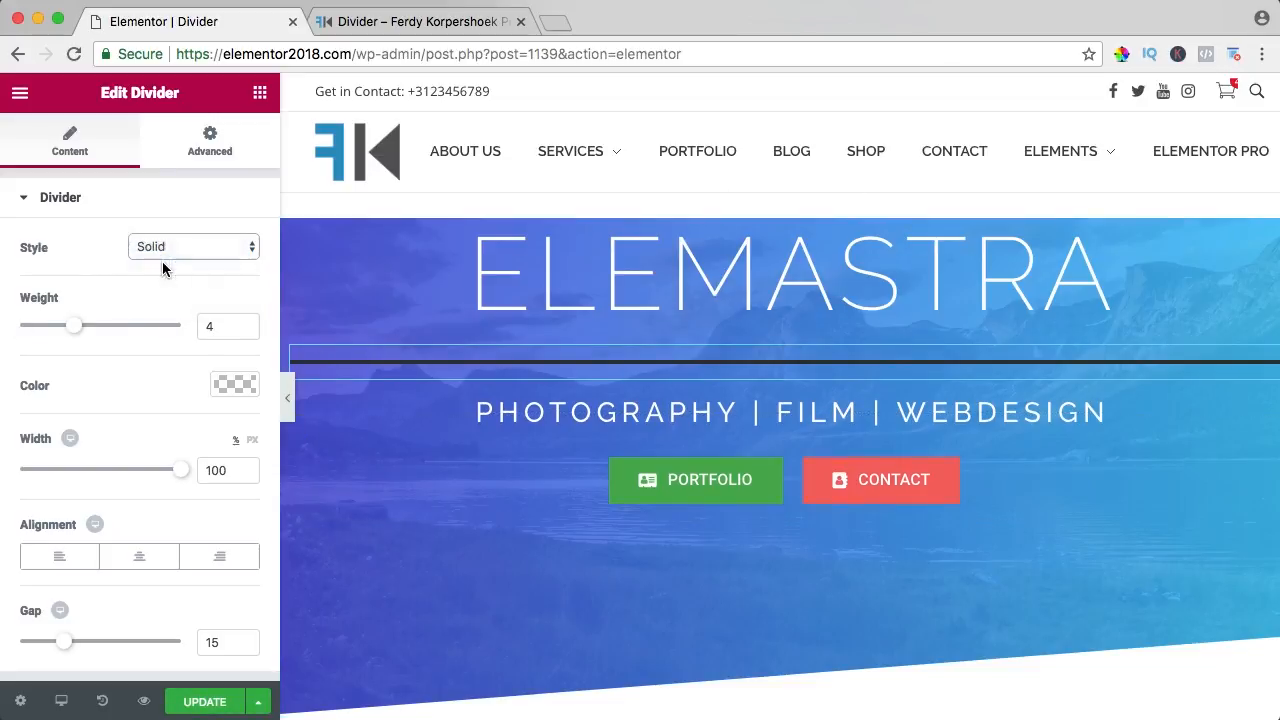
{"action": "left_click", "coordinate": [192, 246]}
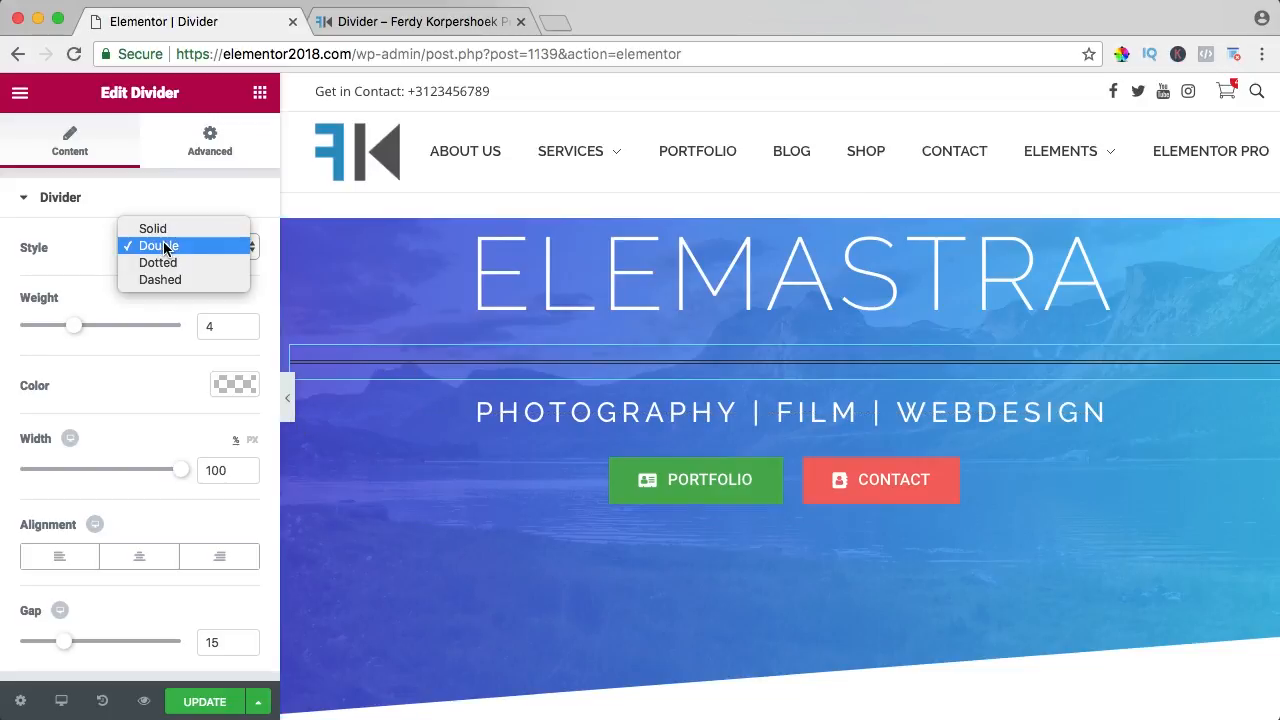
{"action": "left_click", "coordinate": [156, 262]}
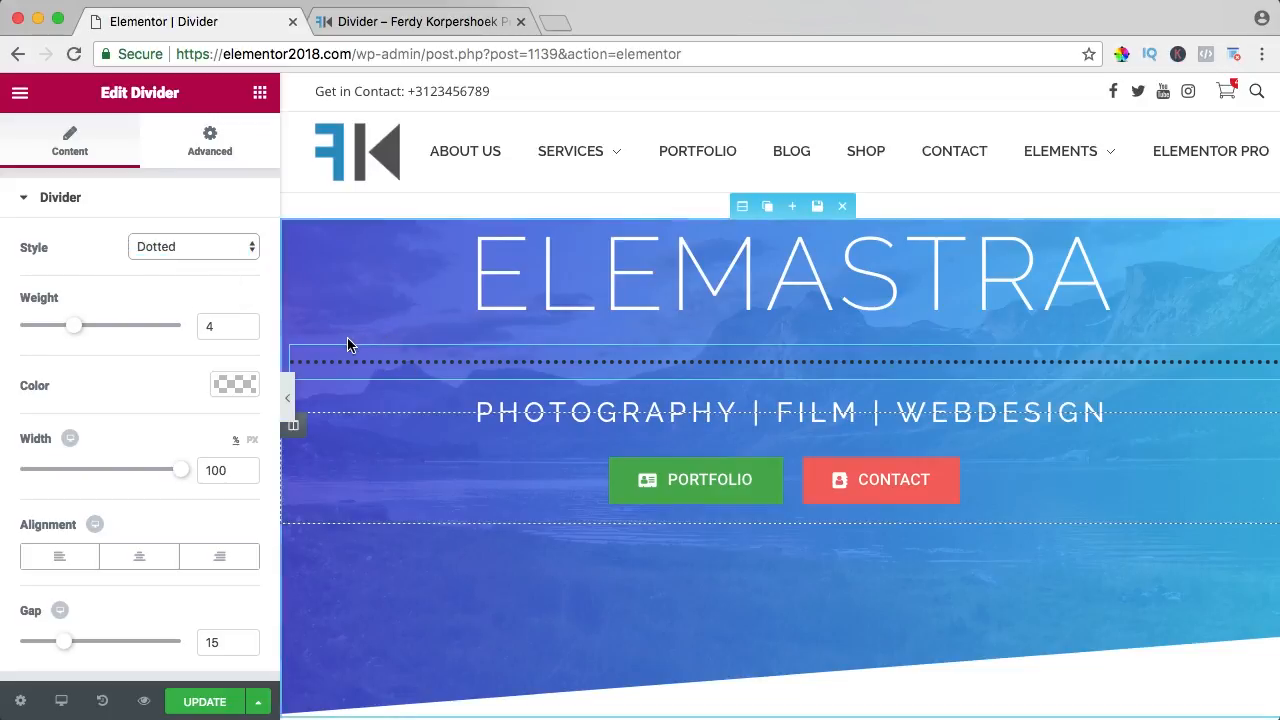
{"action": "left_click", "coordinate": [192, 246]}
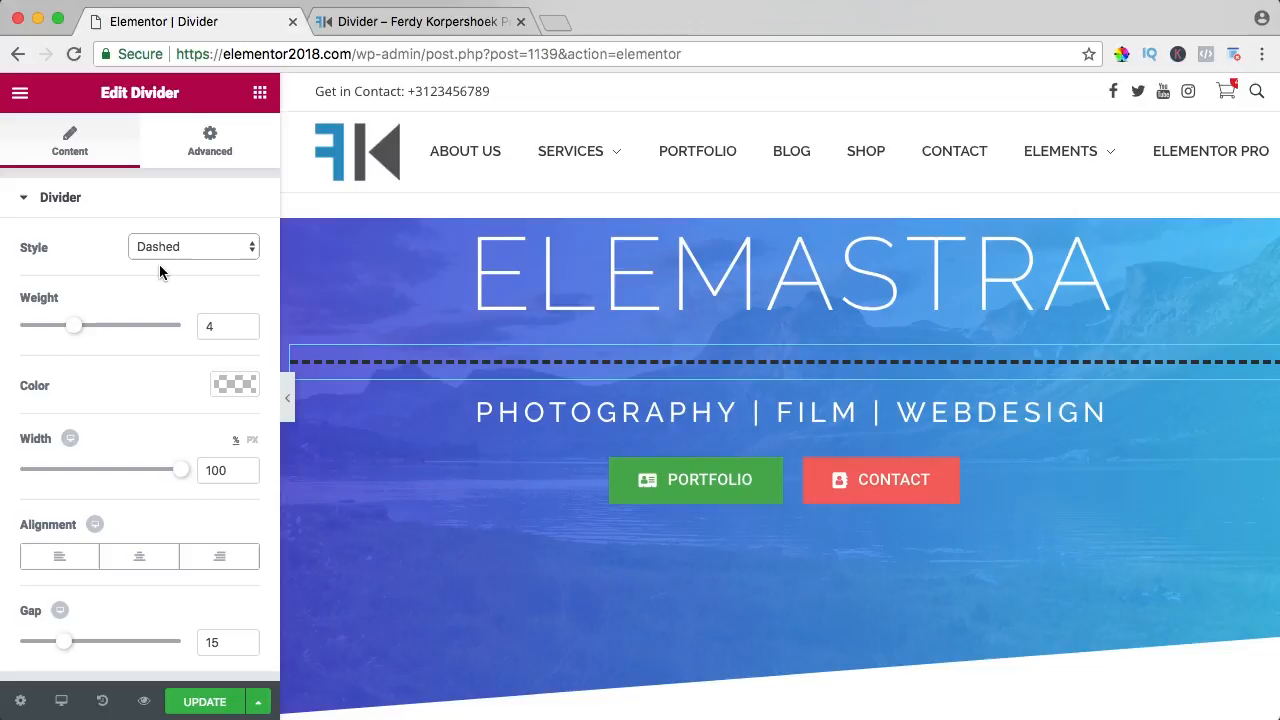
{"action": "left_click", "coordinate": [192, 246]}
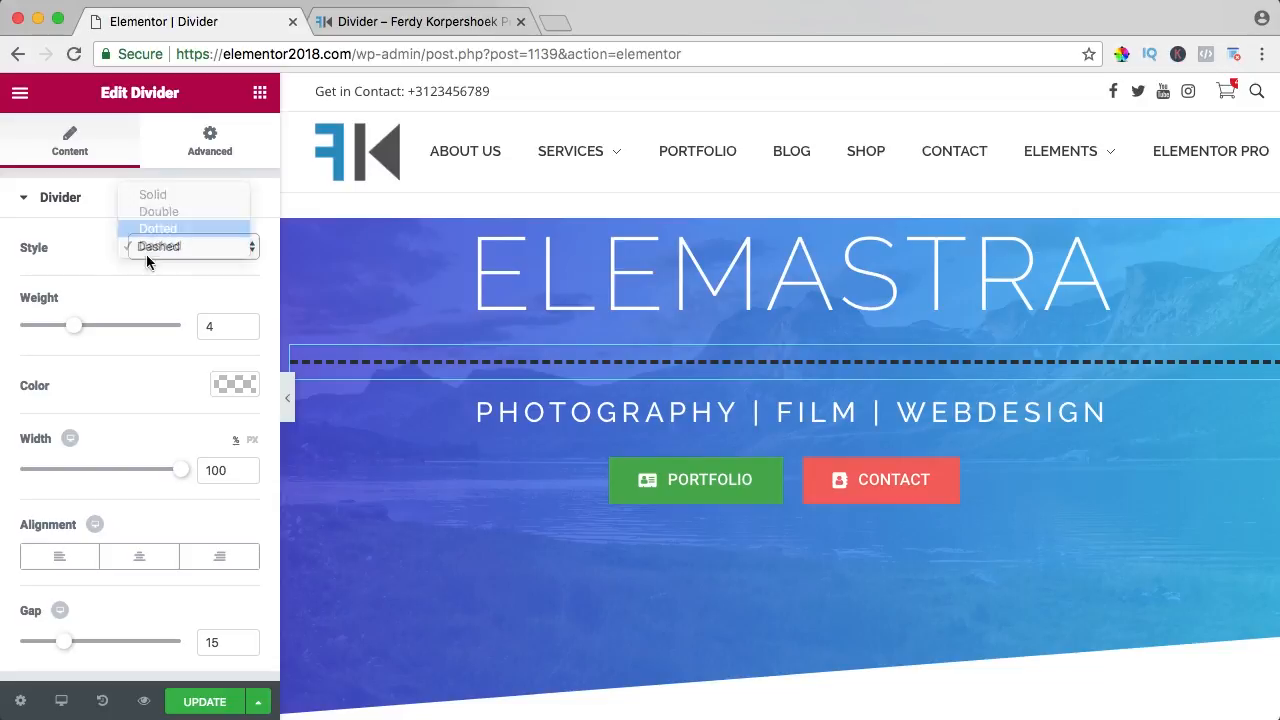
{"action": "left_click", "coordinate": [158, 228]}
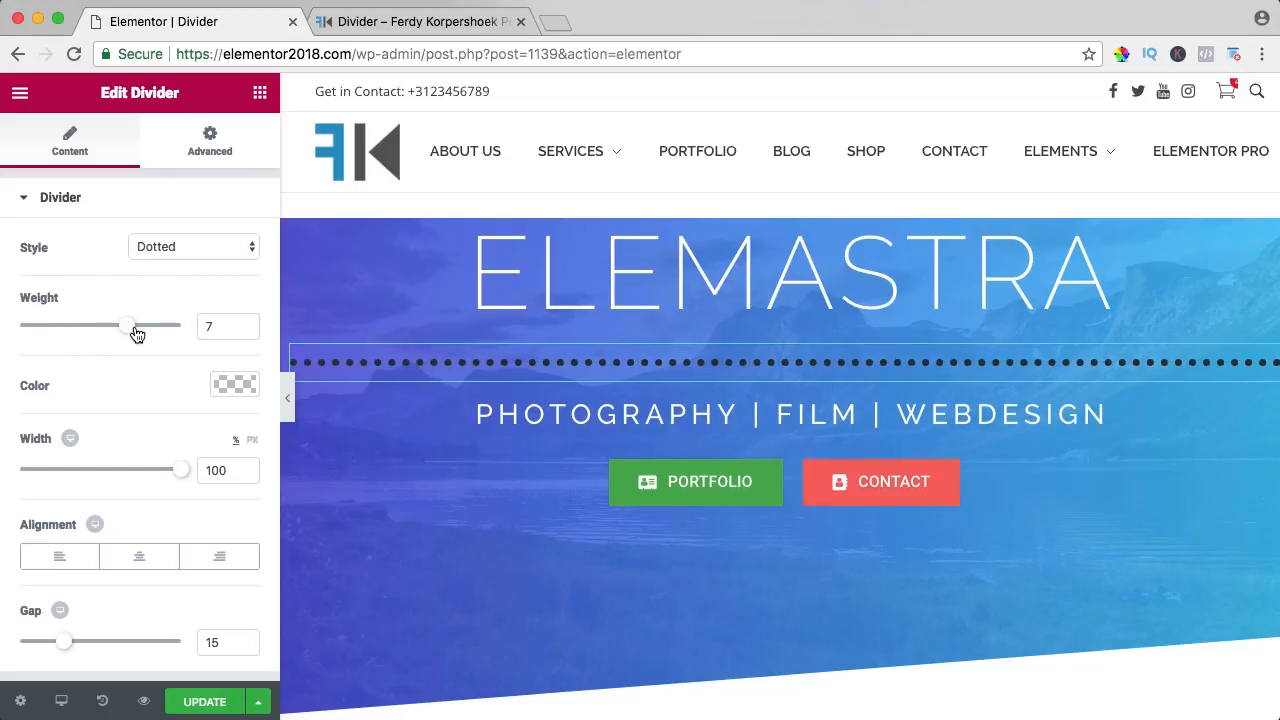
{"action": "left_click_drag", "start_coordinate": [128, 326], "coordinate": [180, 326]}
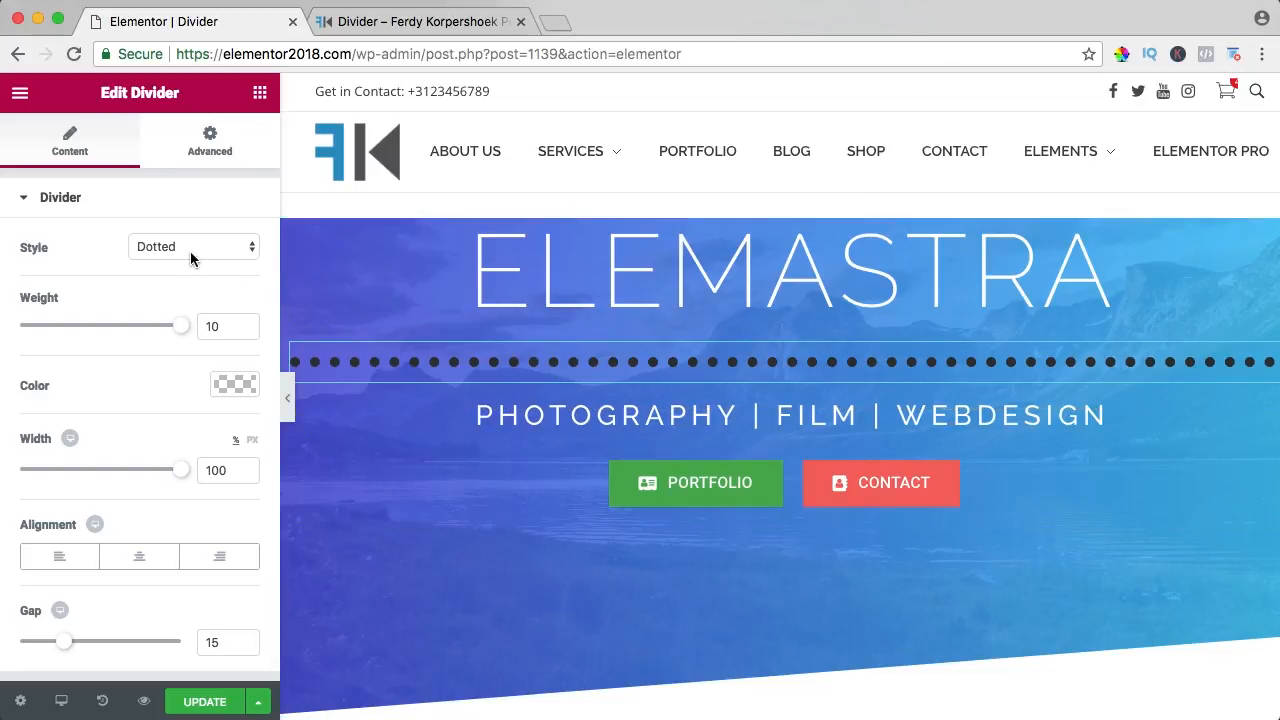
{"action": "left_click", "coordinate": [192, 246]}
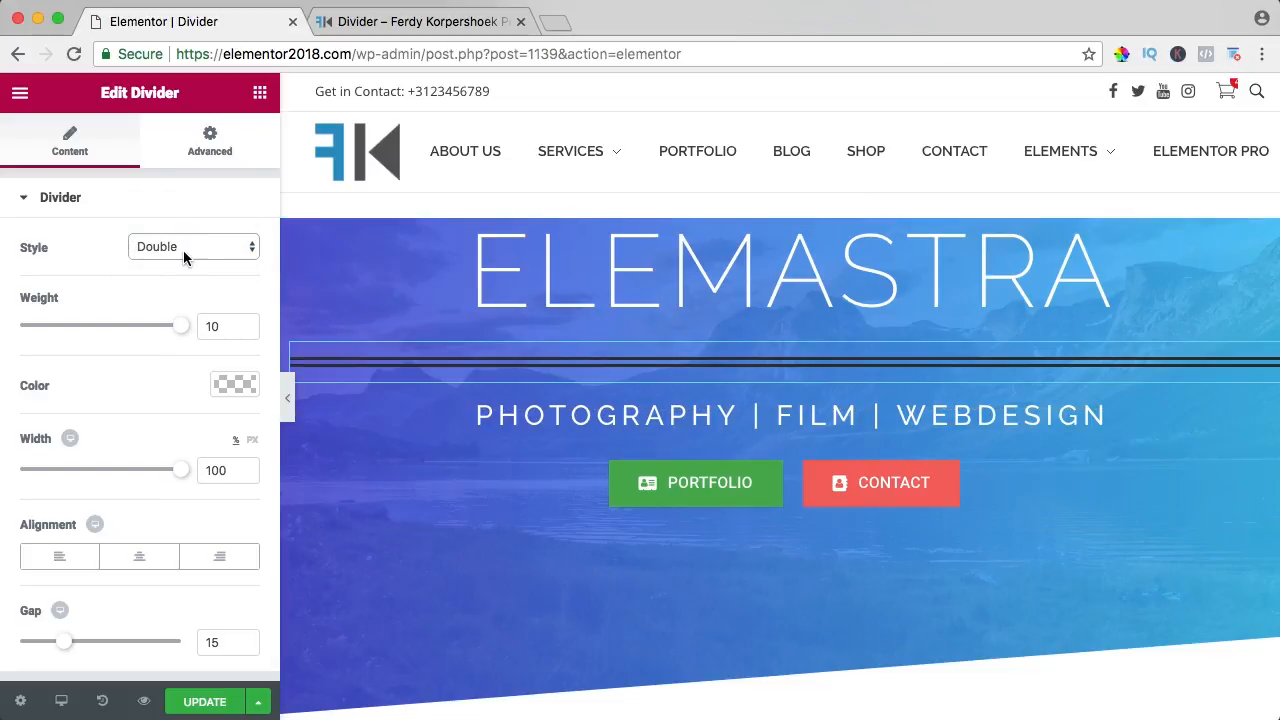
{"action": "left_click", "coordinate": [192, 246]}
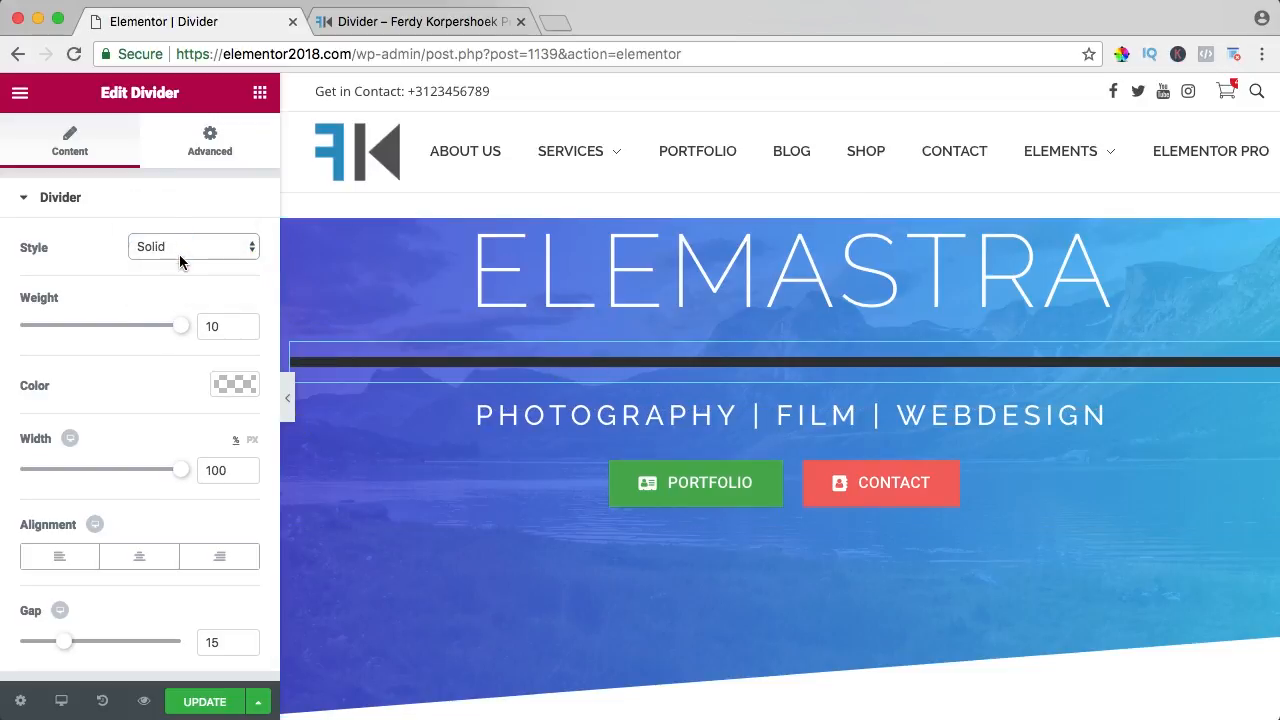
Step: Make the divider a white Double line and lower its weight to 7
{"action": "left_click", "coordinate": [192, 246]}
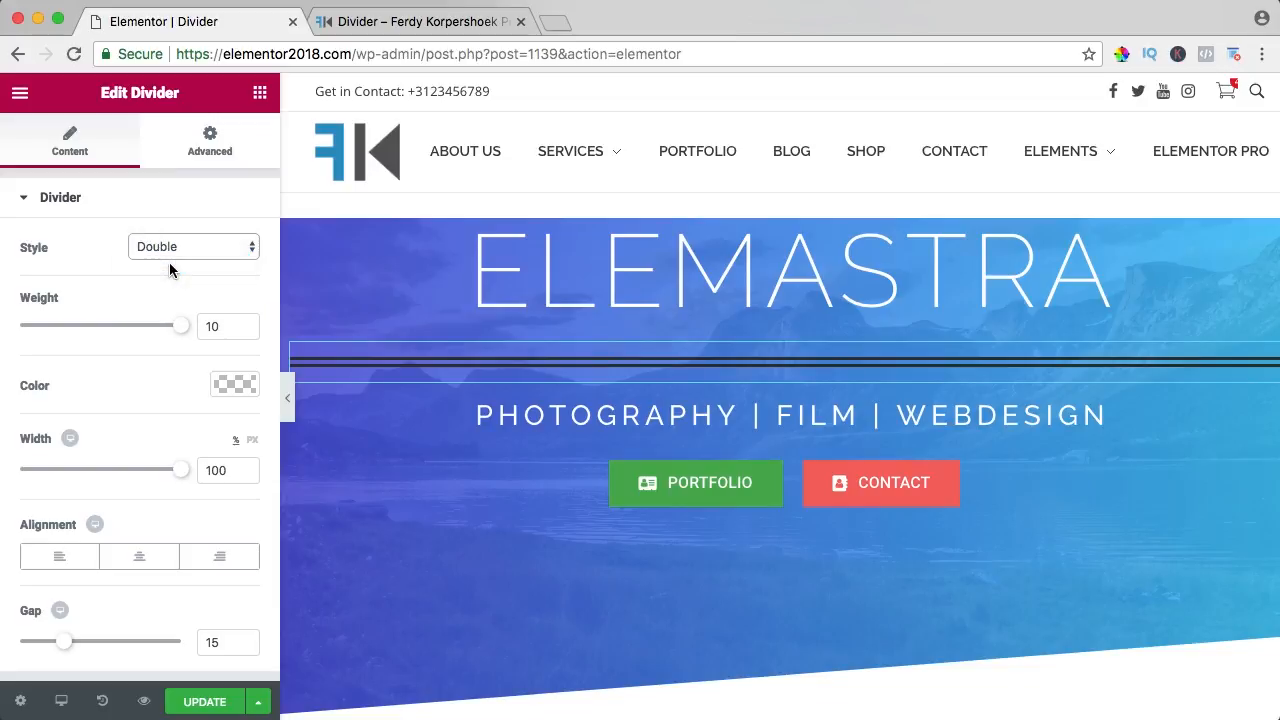
{"action": "left_click", "coordinate": [236, 384]}
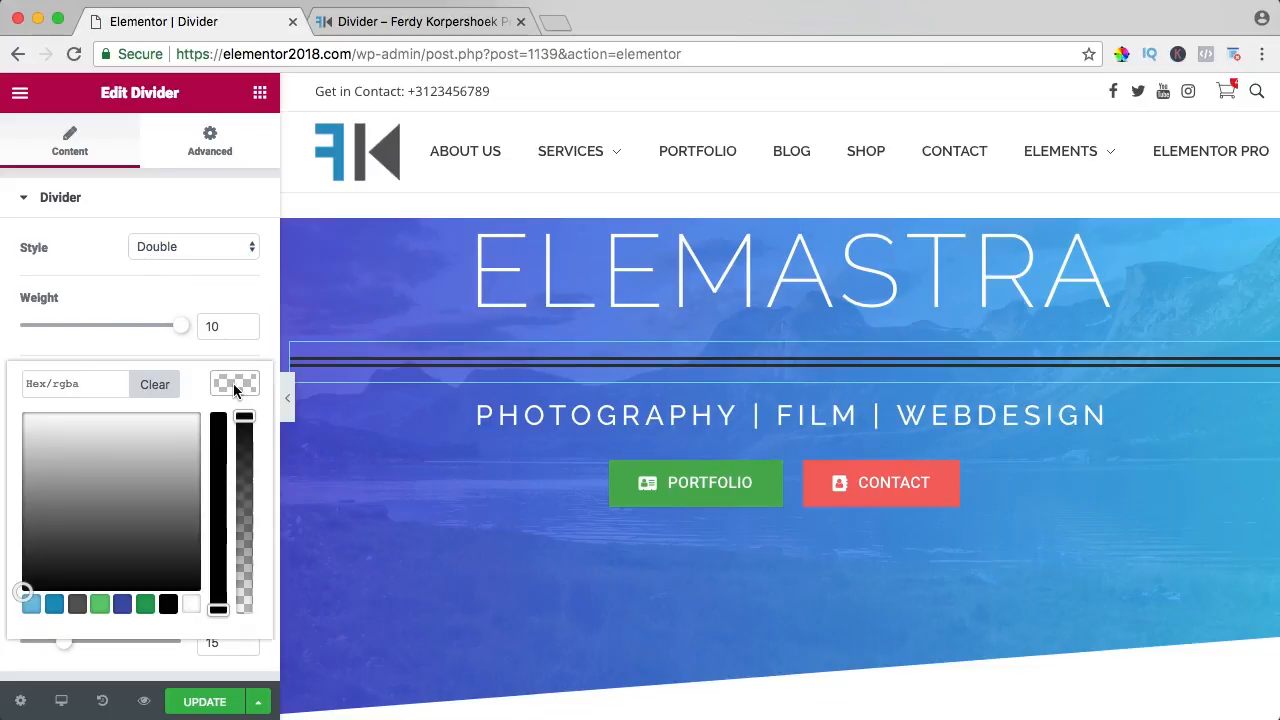
{"action": "left_click", "coordinate": [192, 604]}
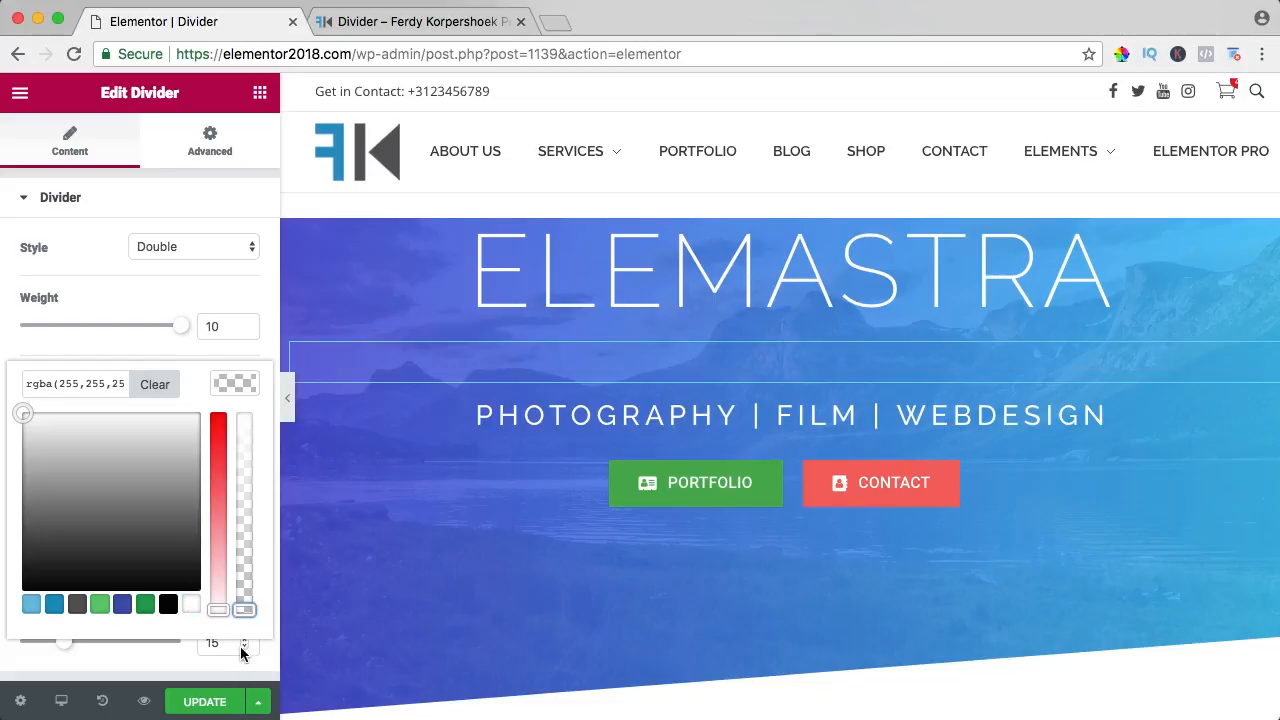
{"action": "left_click_drag", "start_coordinate": [244, 610], "coordinate": [244, 486]}
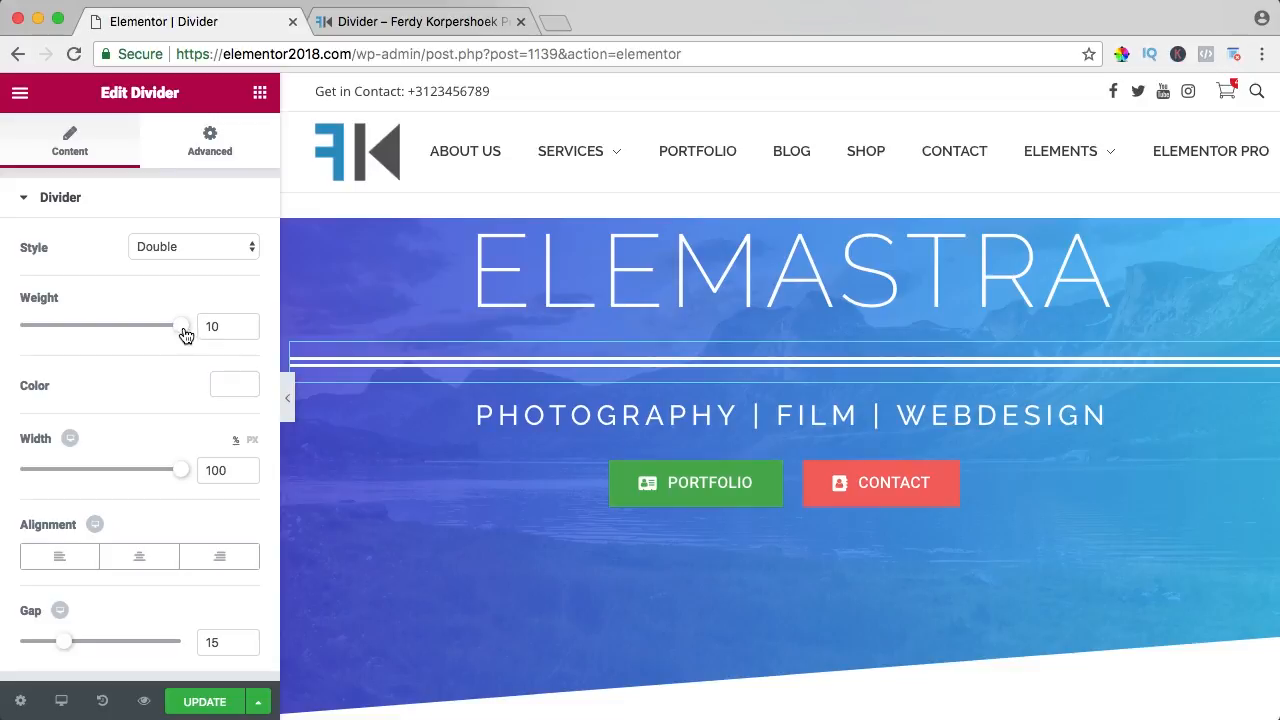
{"action": "left_click_drag", "start_coordinate": [180, 326], "coordinate": [124, 326]}
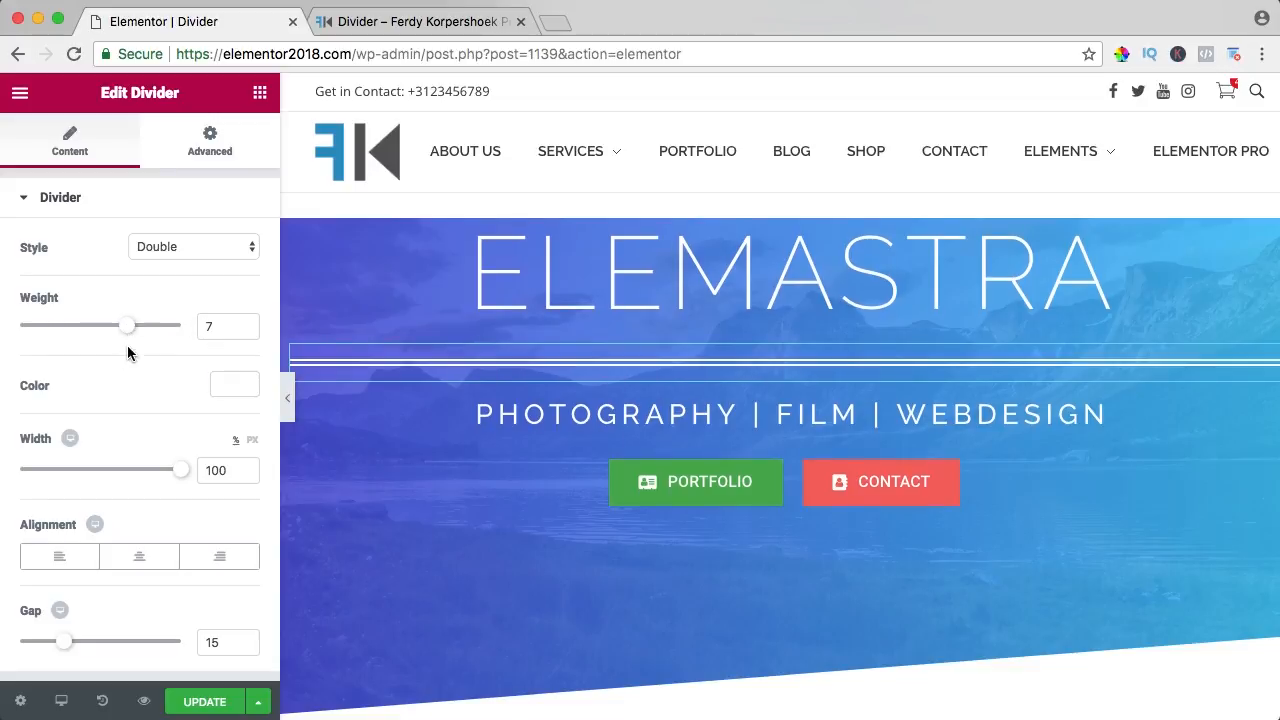
Step: Center the divider under the heading and settle its width at 634 px
{"action": "left_click_drag", "start_coordinate": [180, 470], "coordinate": [164, 470]}
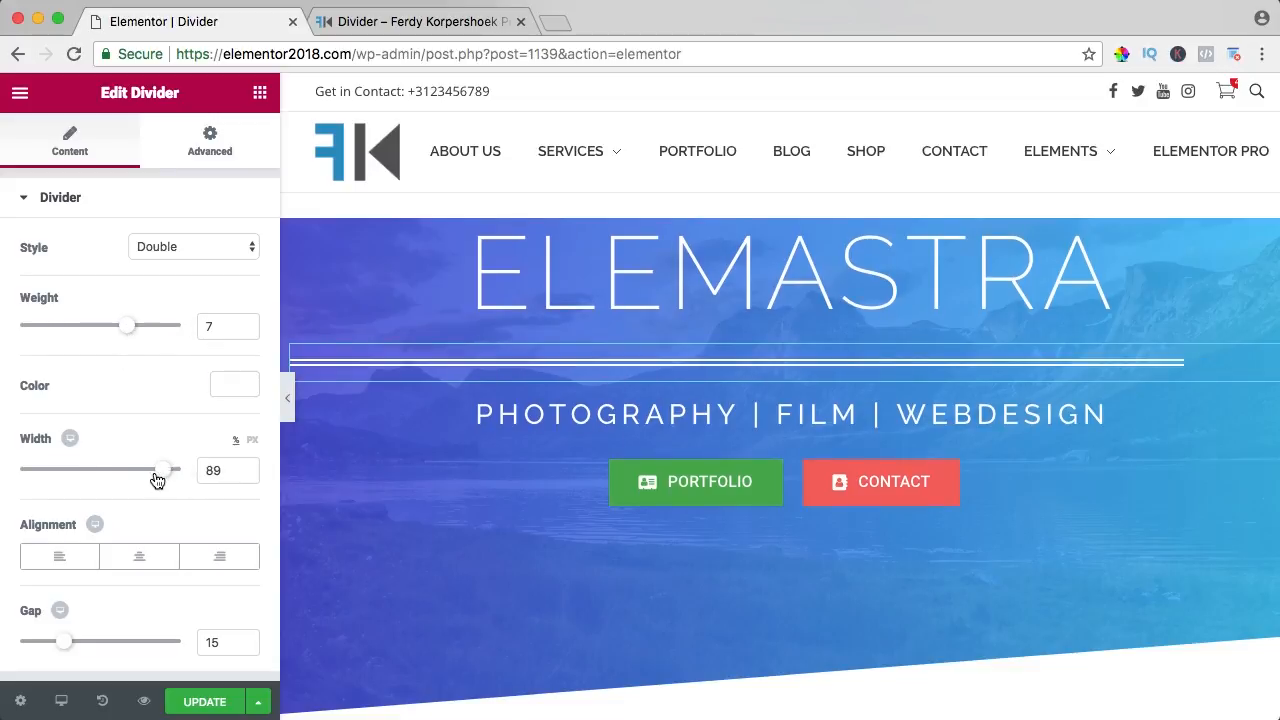
{"action": "left_click_drag", "start_coordinate": [164, 468], "coordinate": [100, 468]}
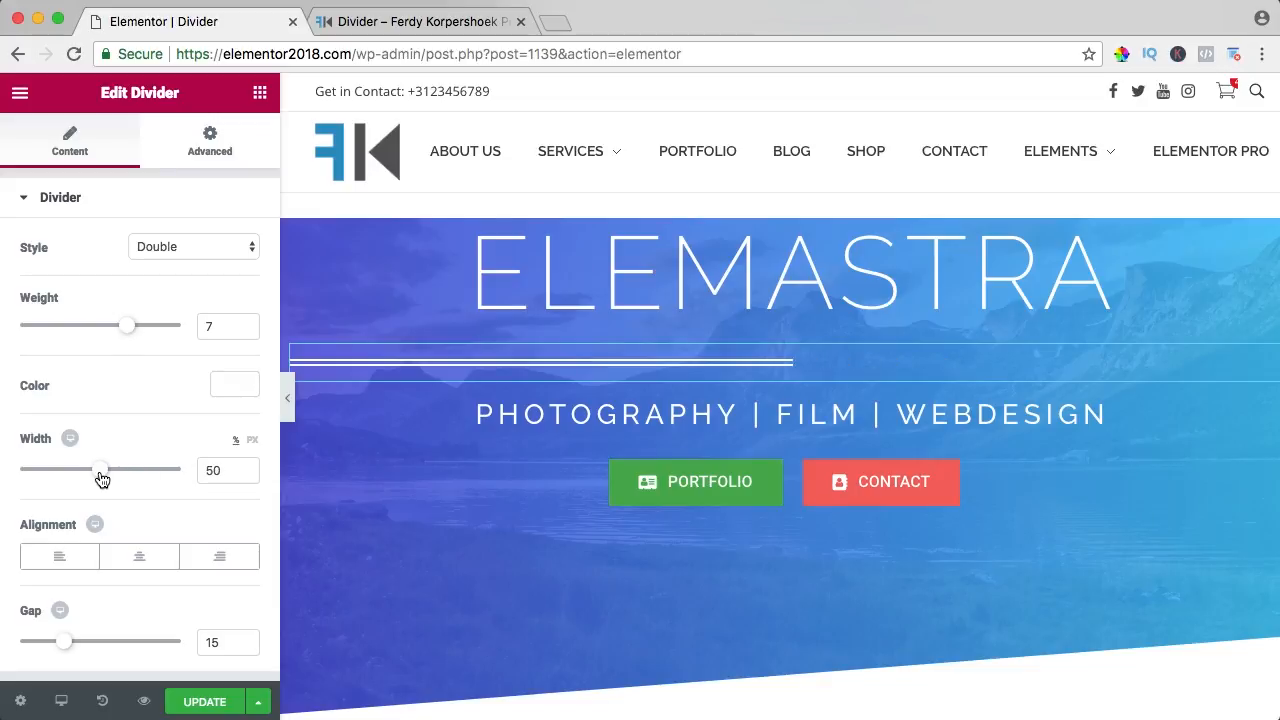
{"action": "left_click_drag", "start_coordinate": [100, 468], "coordinate": [92, 468]}
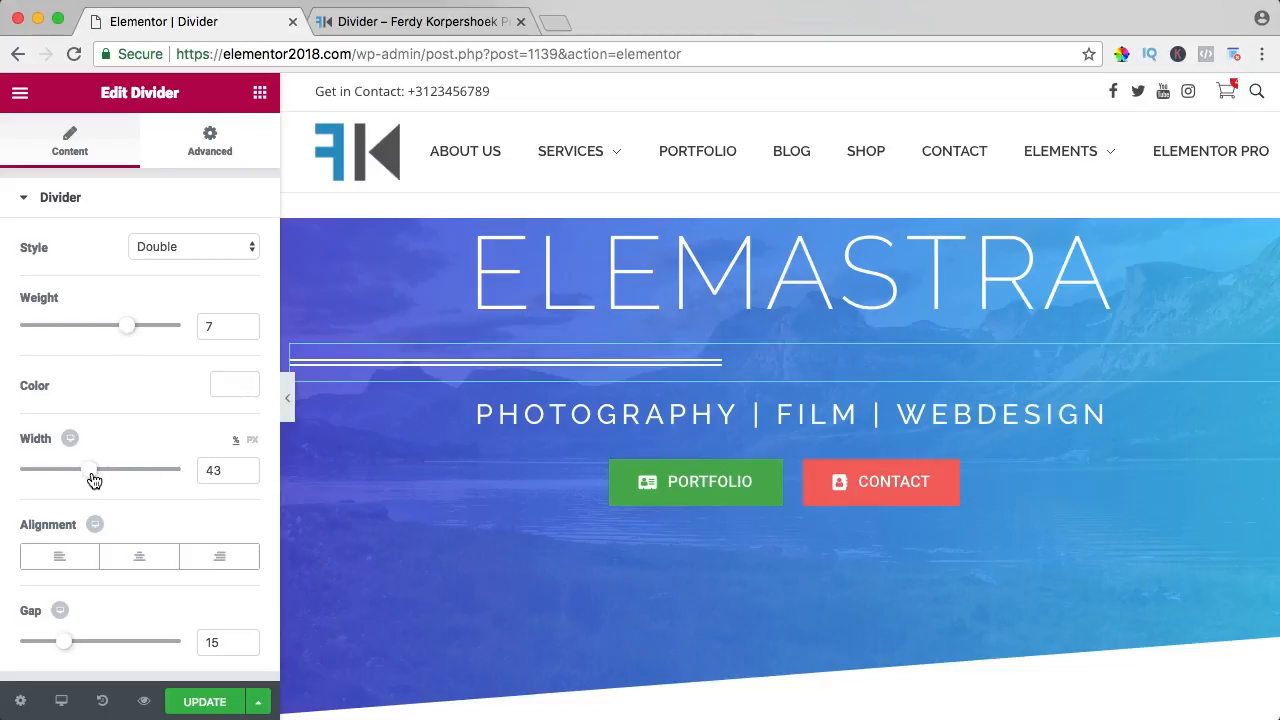
{"action": "left_click", "coordinate": [140, 556]}
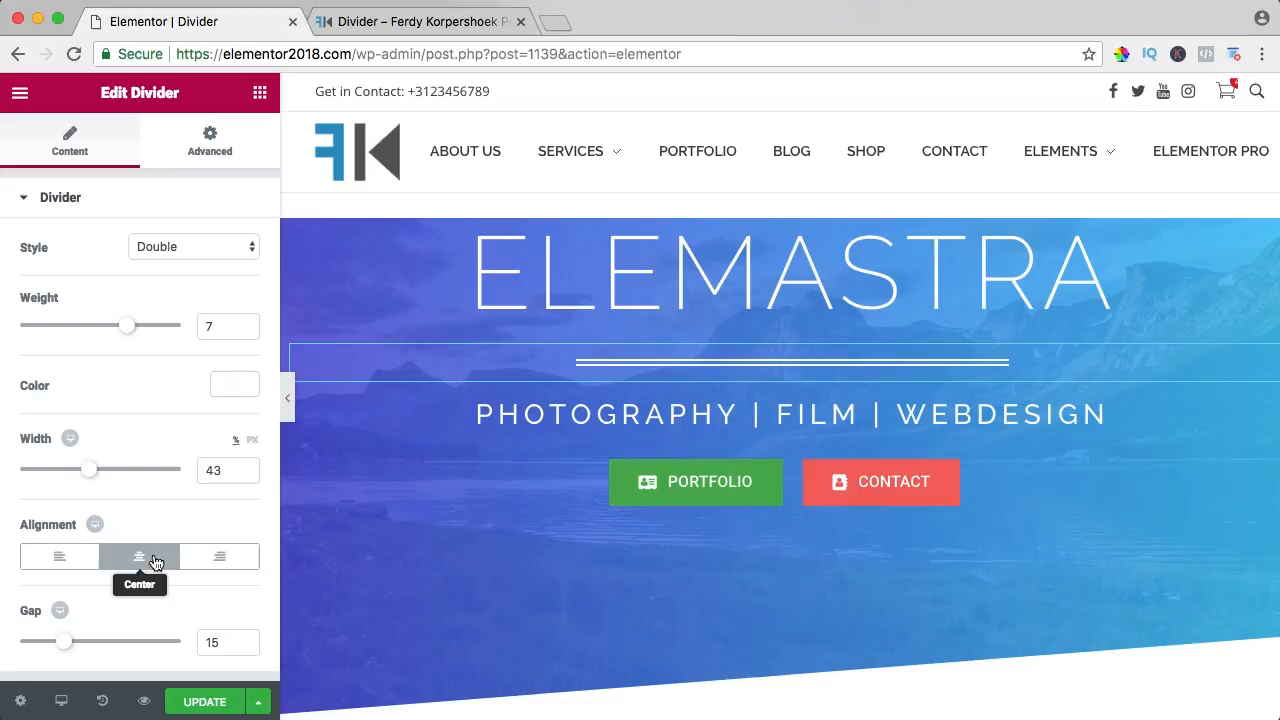
{"action": "left_click_drag", "start_coordinate": [90, 468], "coordinate": [128, 468]}
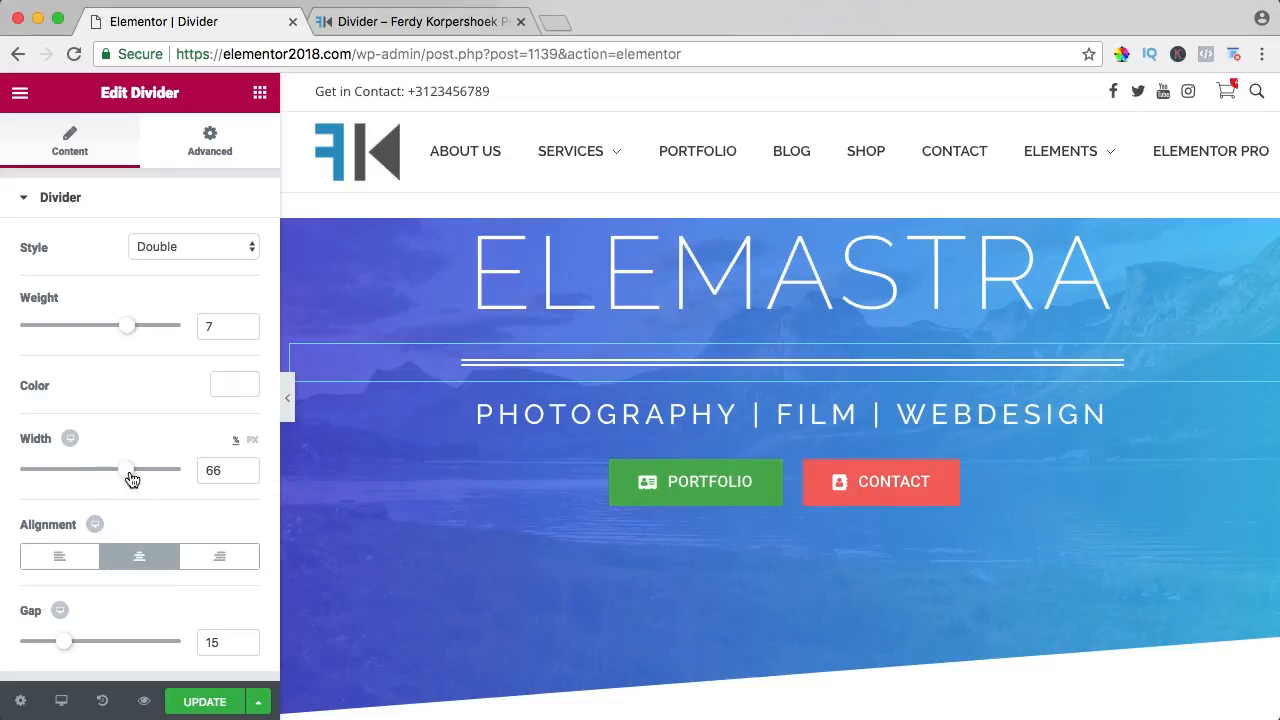
{"action": "left_click_drag", "start_coordinate": [128, 468], "coordinate": [116, 468]}
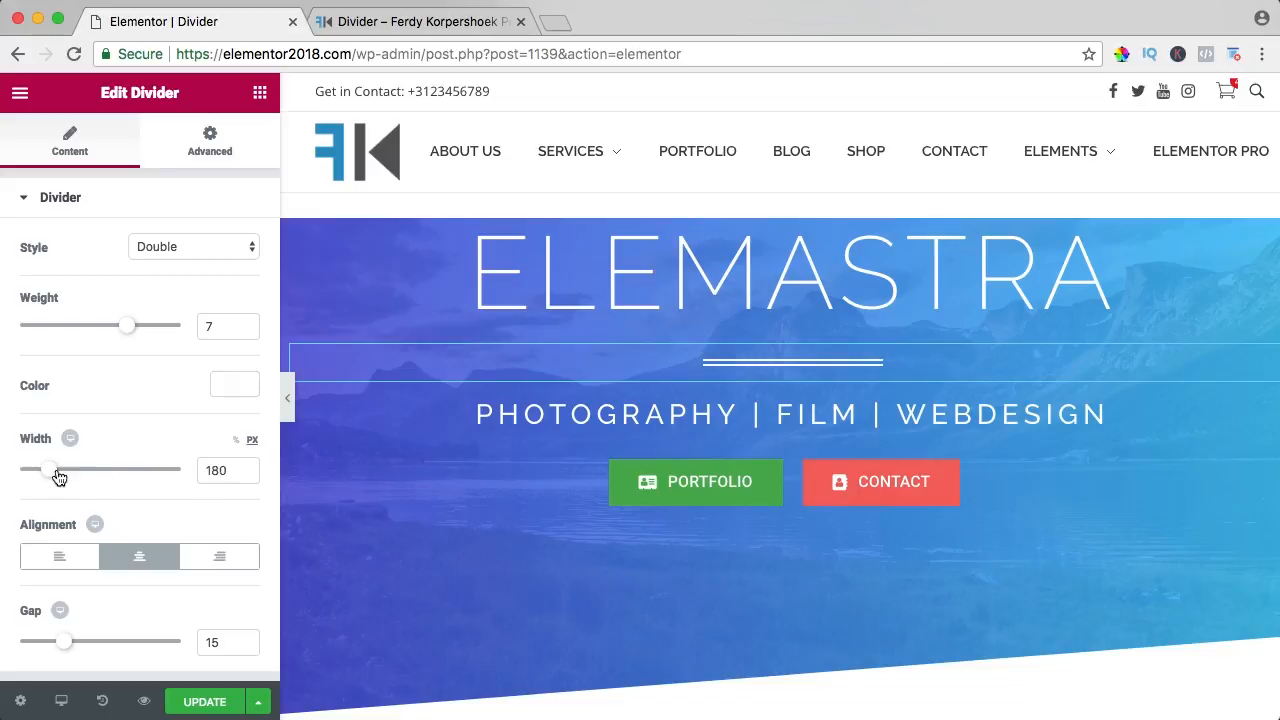
{"action": "left_click_drag", "start_coordinate": [36, 470], "coordinate": [118, 470]}
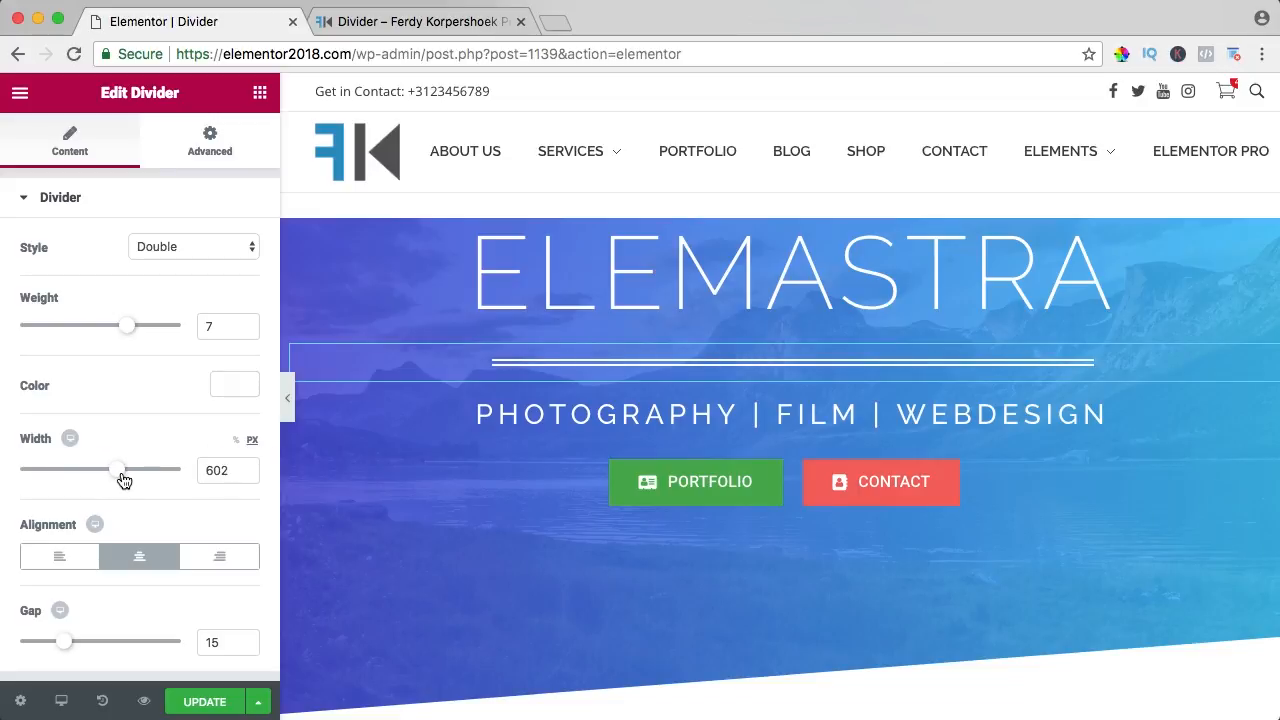
{"action": "left_click_drag", "start_coordinate": [116, 468], "coordinate": [124, 468]}
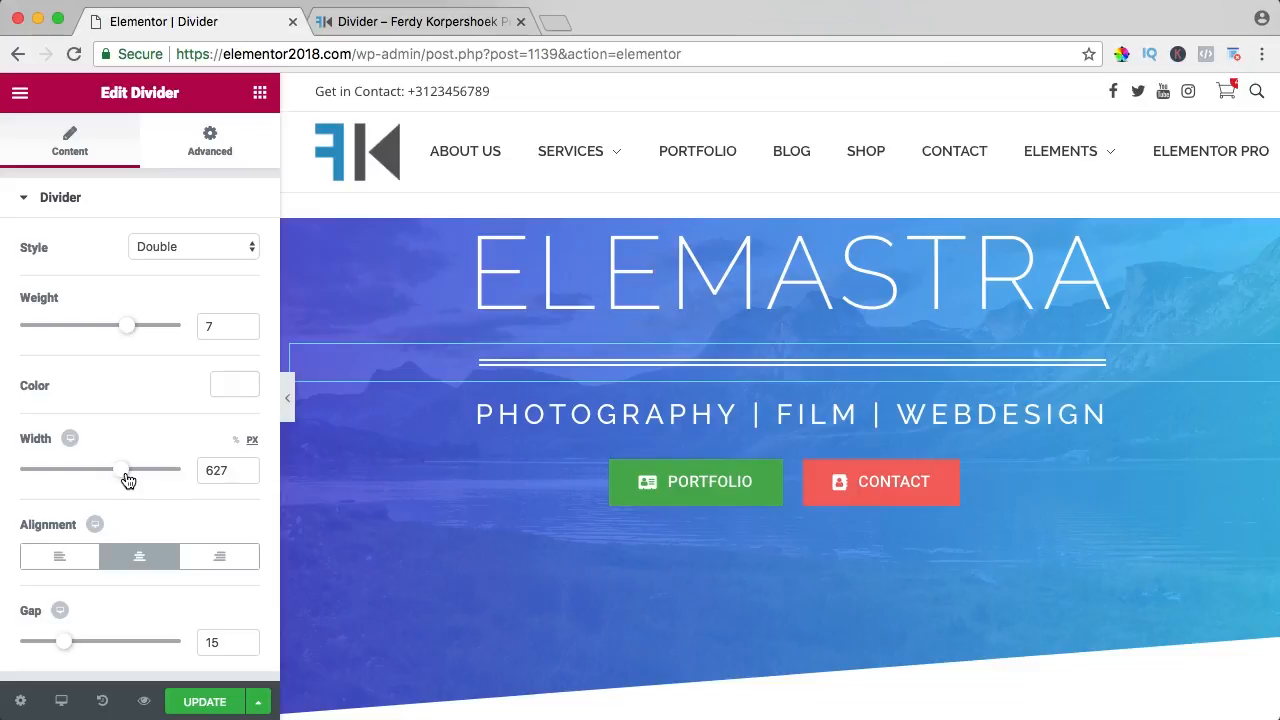
{"action": "left_click_drag", "start_coordinate": [122, 468], "coordinate": [124, 468]}
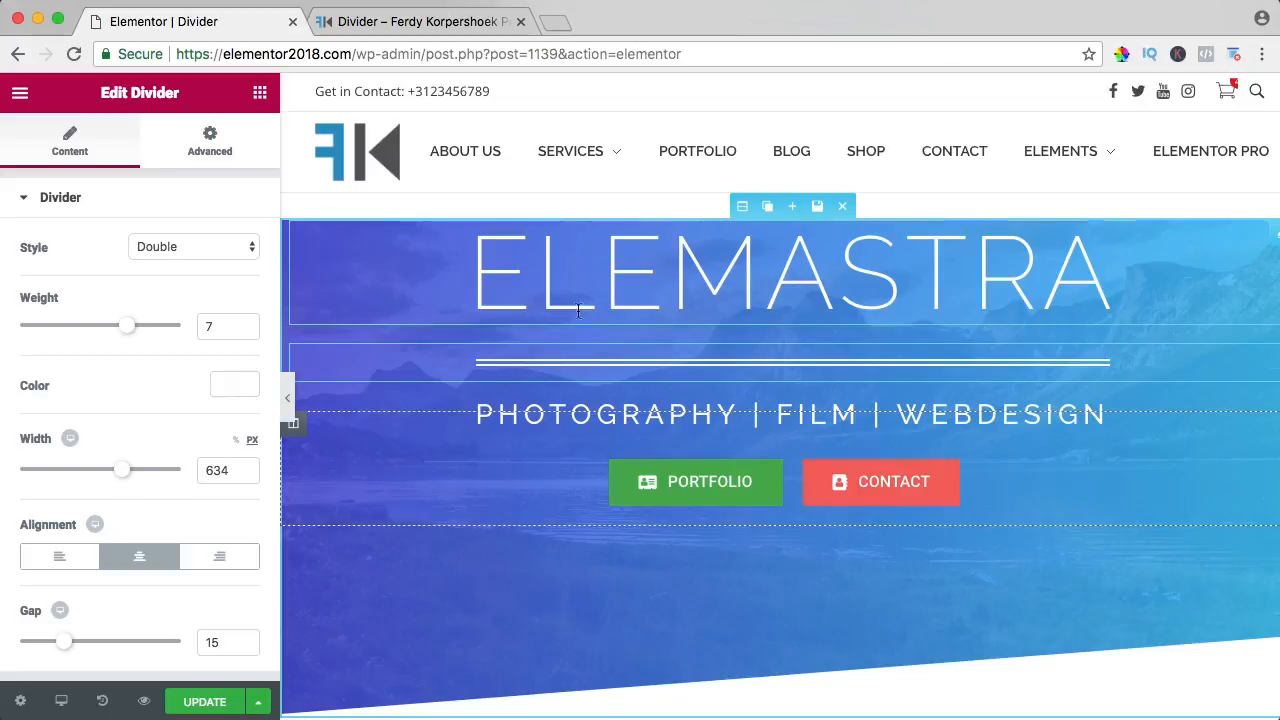
Step: Tighten the gap between the two divider lines to about 9
{"action": "left_click_drag", "start_coordinate": [64, 640], "coordinate": [88, 640]}
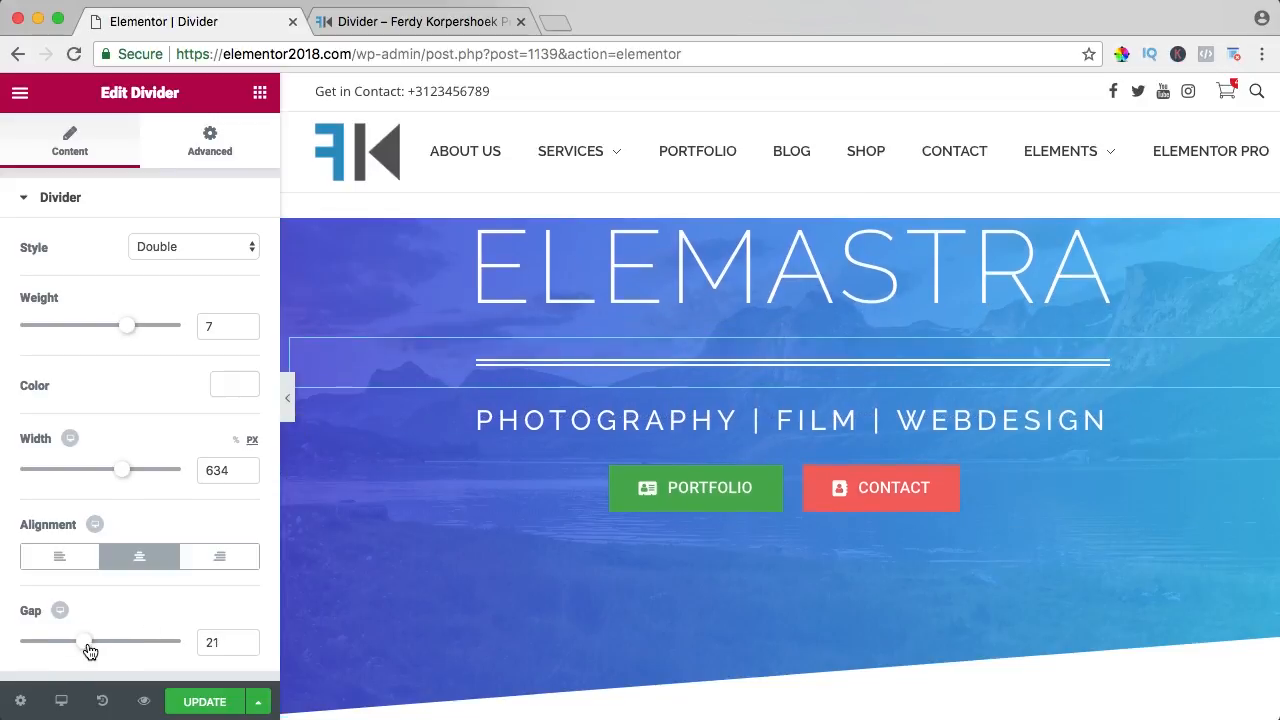
{"action": "left_click_drag", "start_coordinate": [88, 642], "coordinate": [54, 642]}
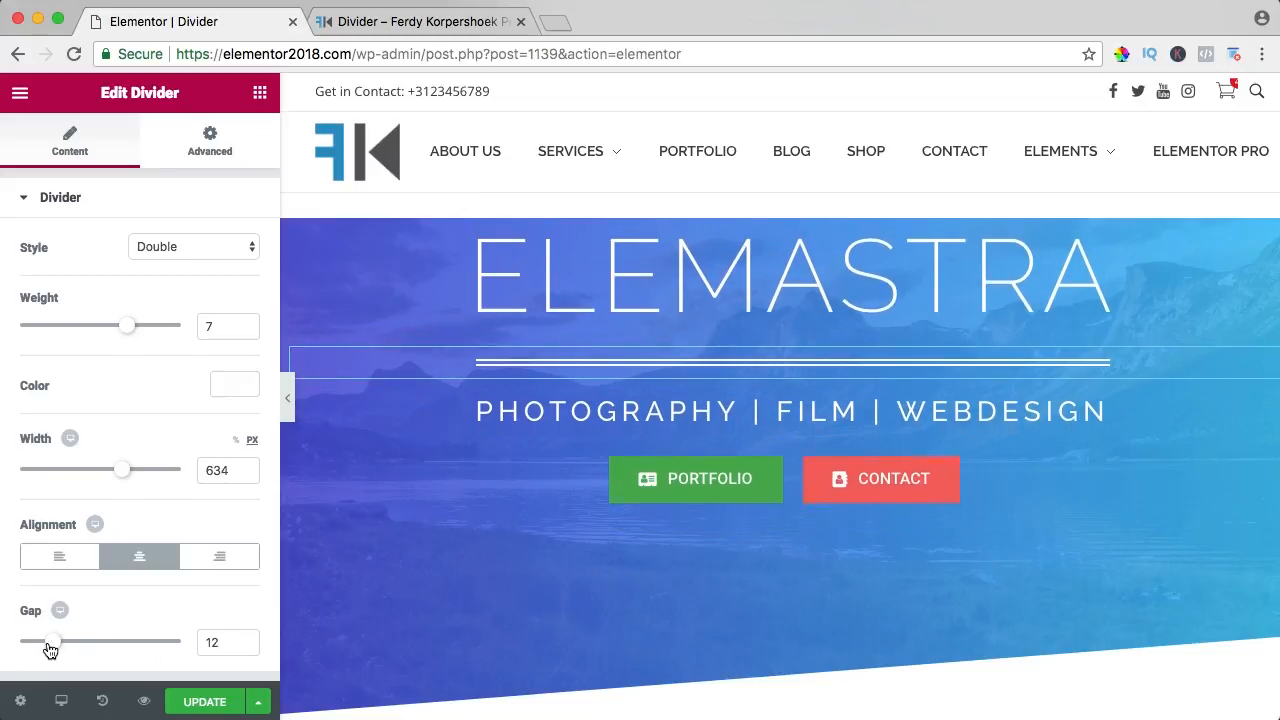
{"action": "left_click_drag", "start_coordinate": [52, 640], "coordinate": [22, 640]}
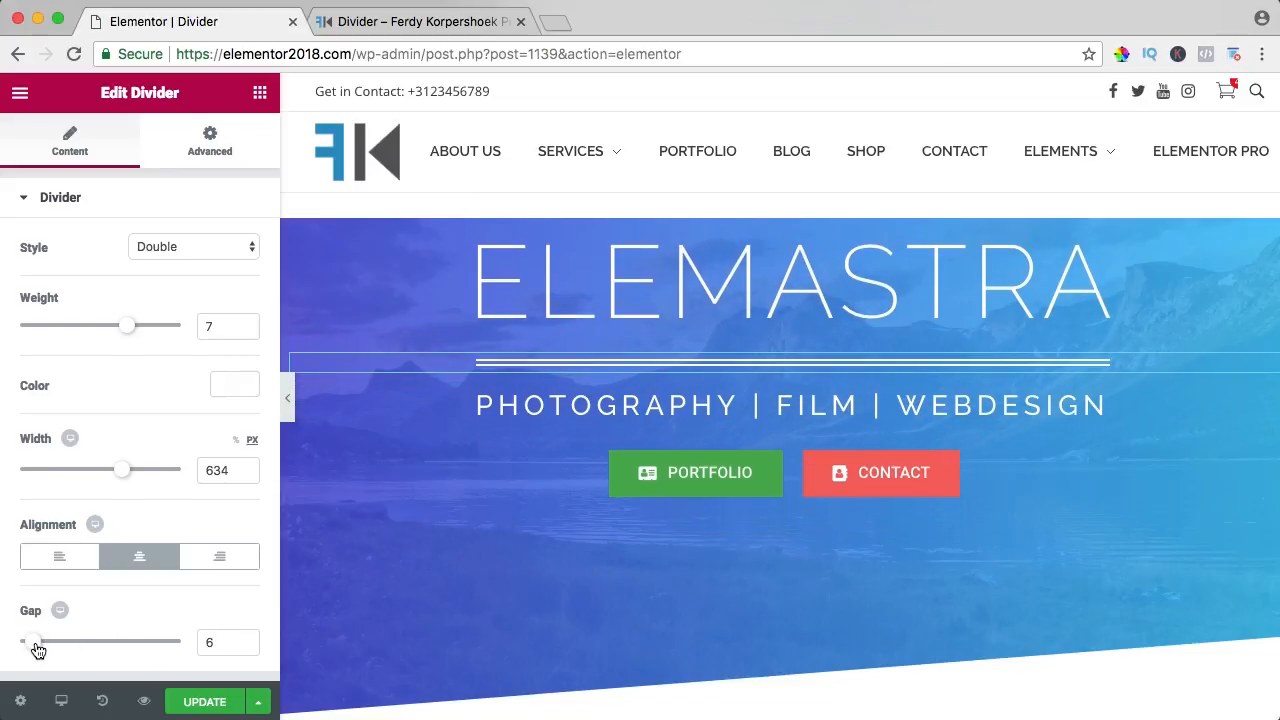
{"action": "left_click_drag", "start_coordinate": [30, 642], "coordinate": [56, 642]}
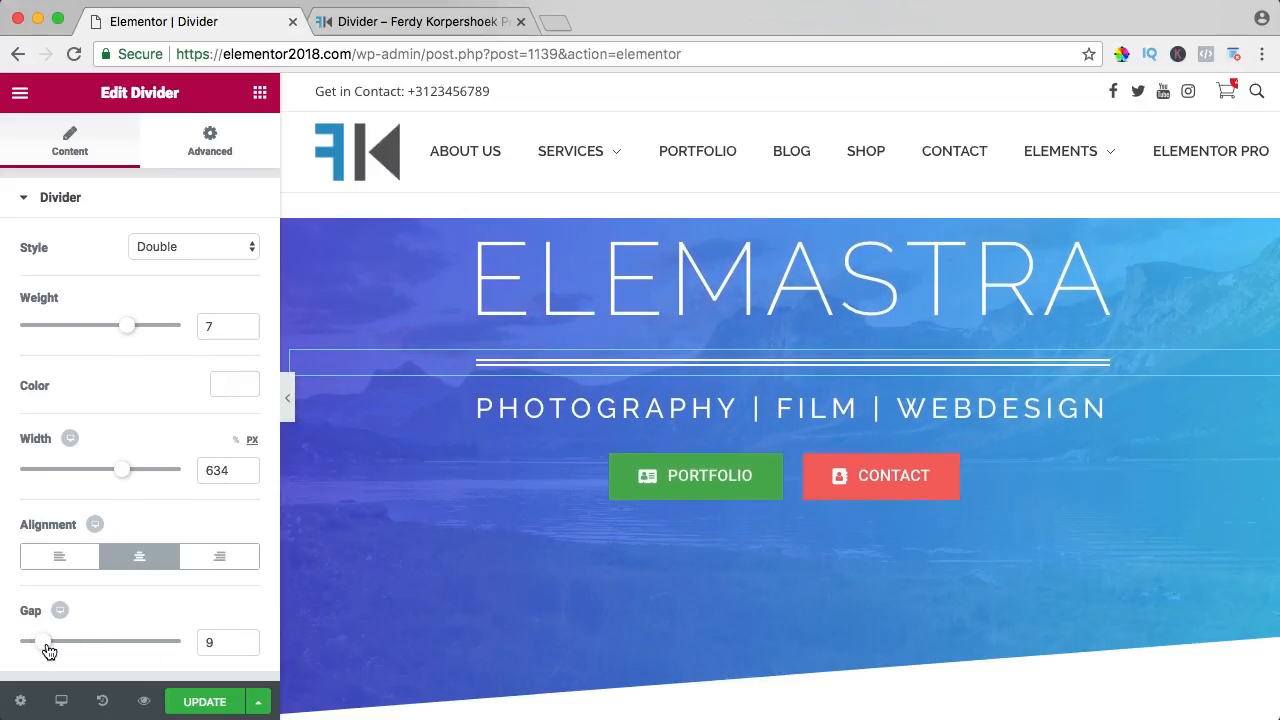
Step: In Advanced, give the divider top and bottom margins of -15 px so it hugs the heading
{"action": "left_click", "coordinate": [208, 140]}
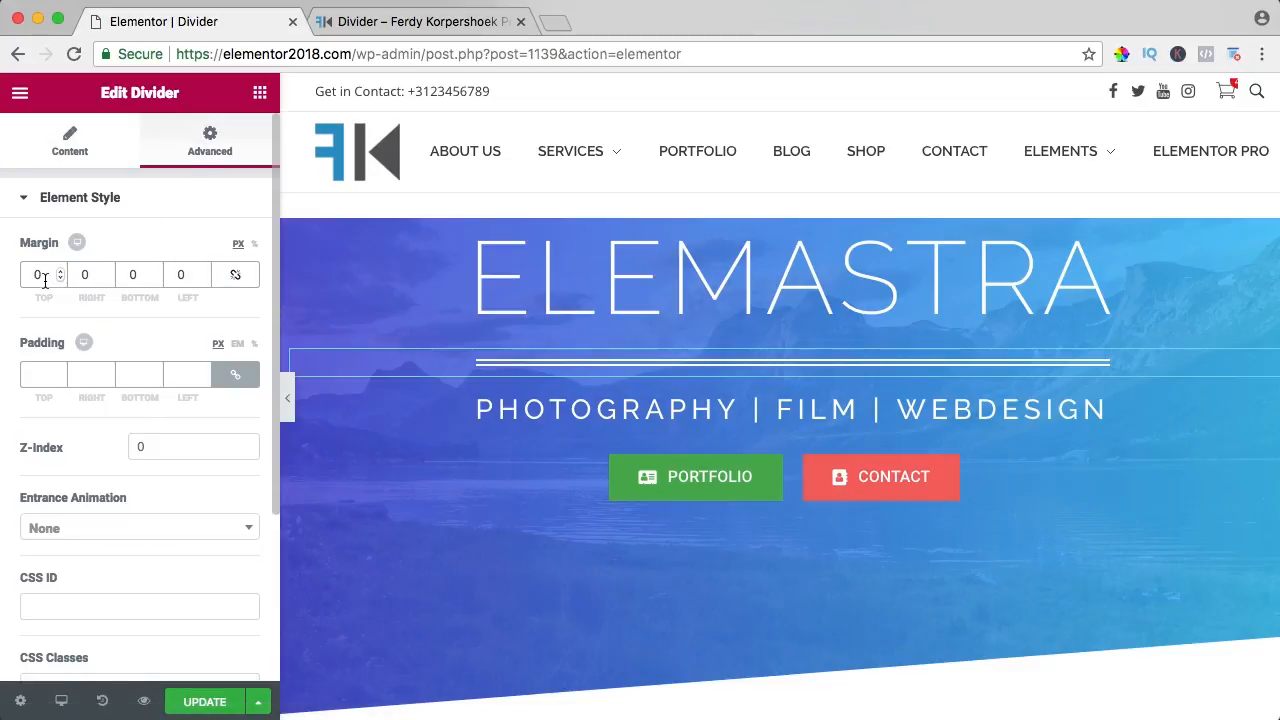
{"action": "type", "text": "-4"}
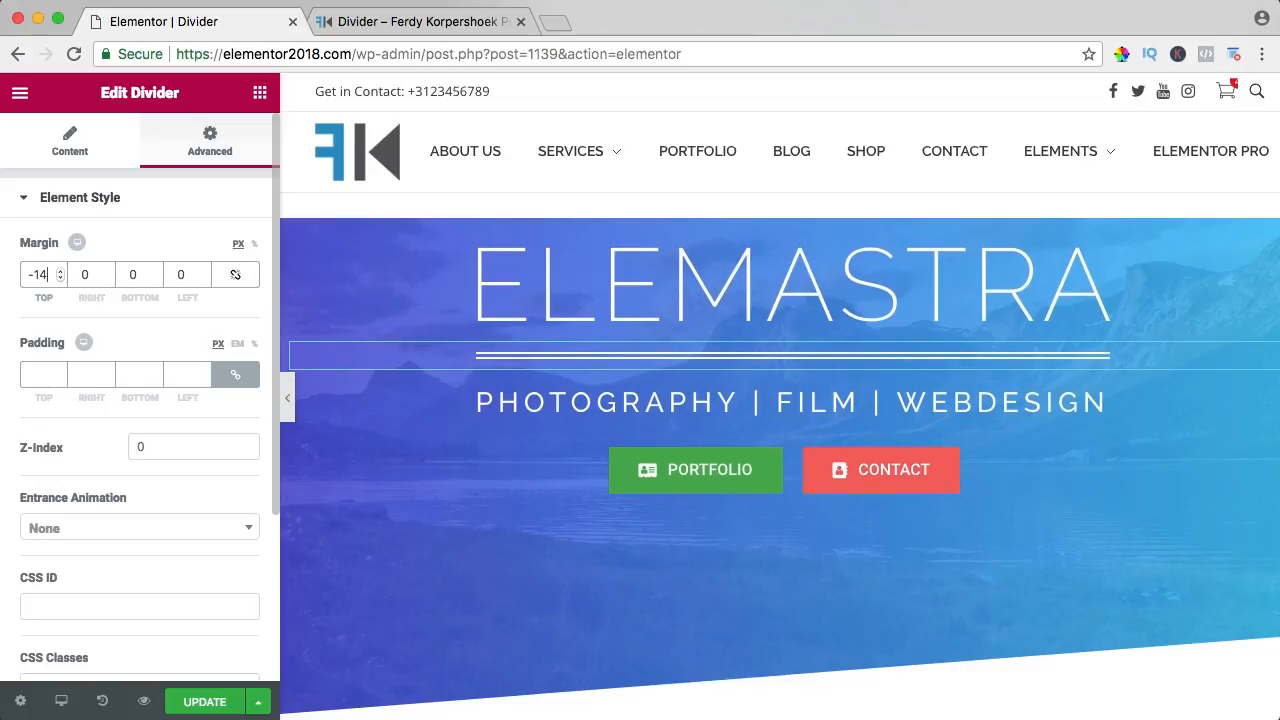
{"action": "left_click", "coordinate": [58, 280]}
{"action": "type", "text": "-15"}
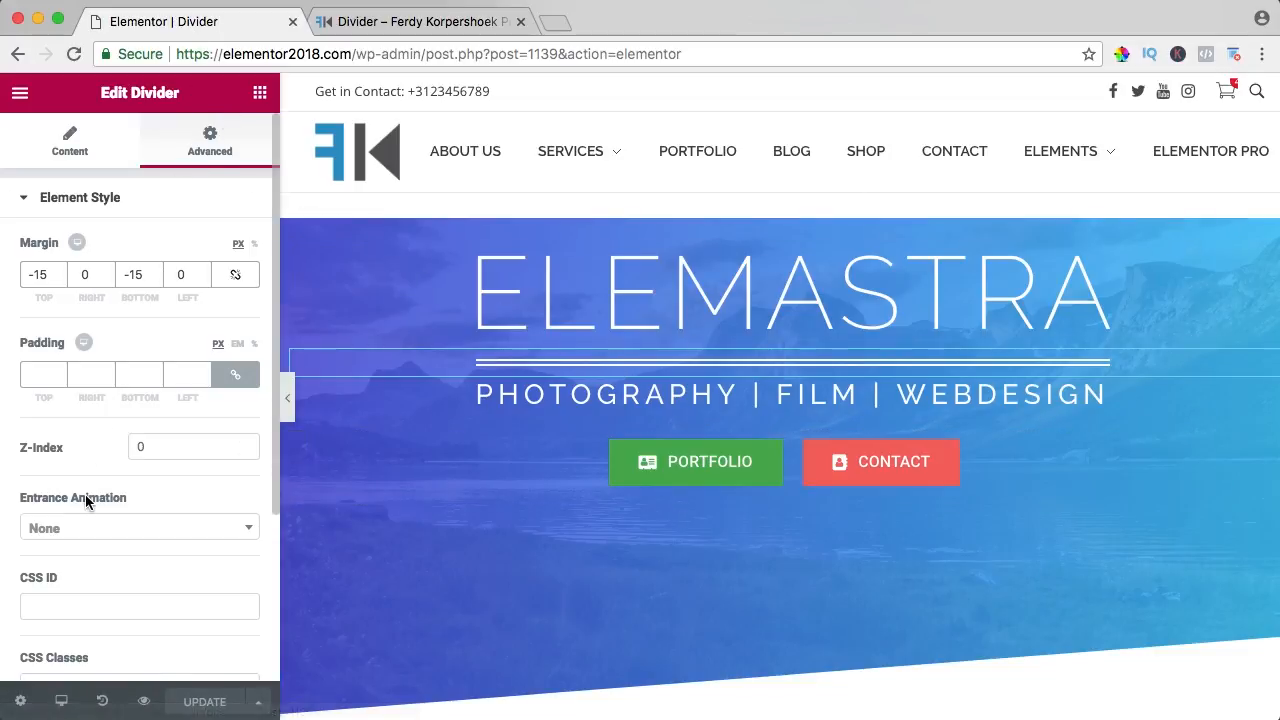
Step: Give the divider a slow Fade In Right entrance animation with a delay of 10
{"action": "left_click", "coordinate": [140, 528]}
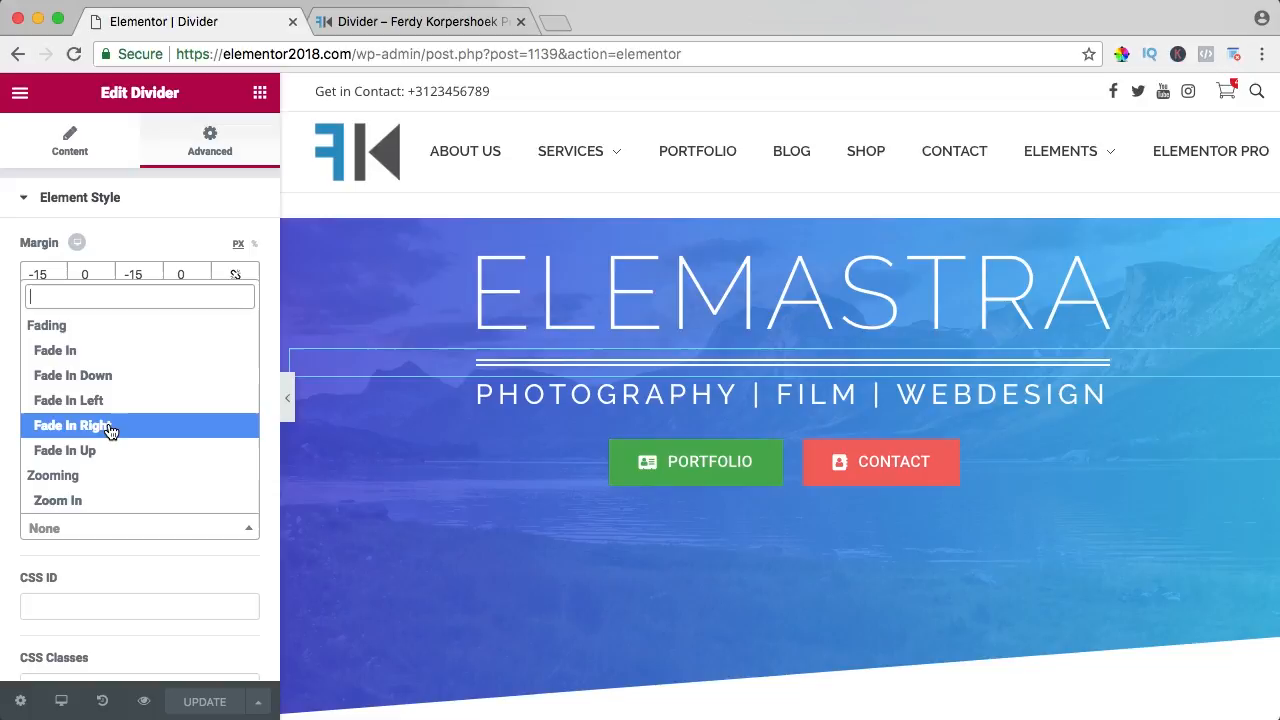
{"action": "left_click", "coordinate": [76, 424]}
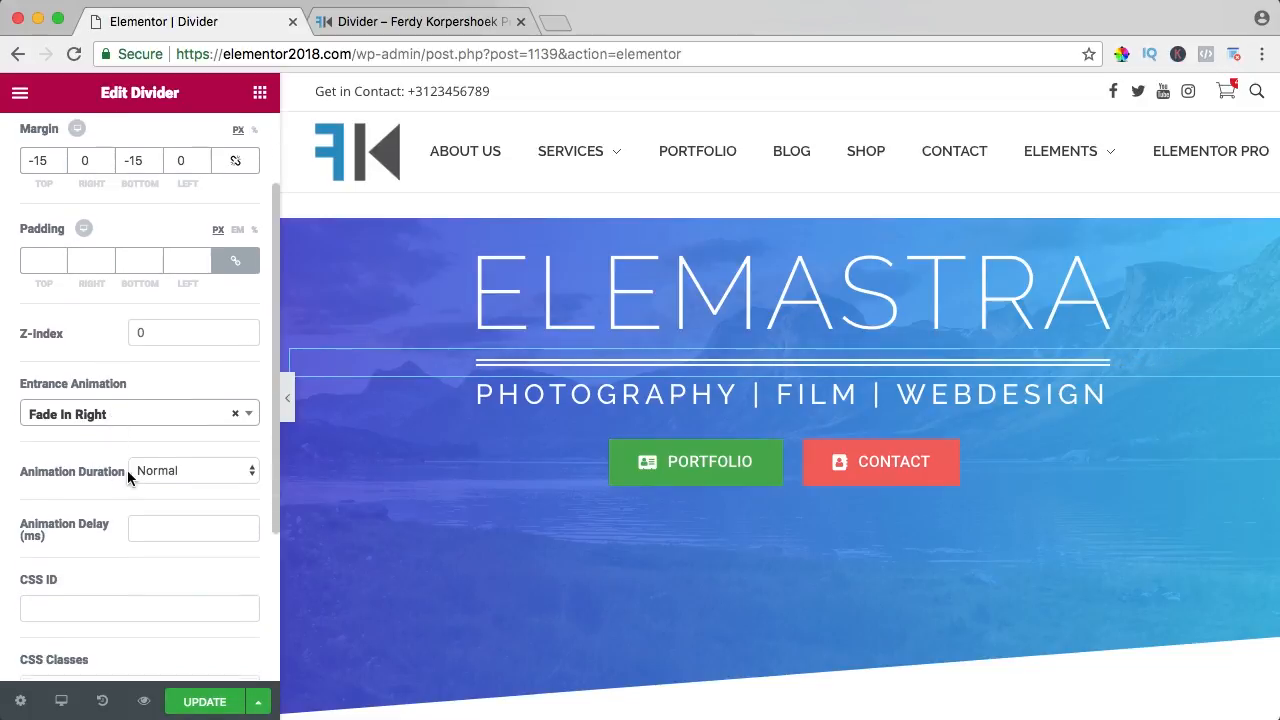
{"action": "left_click", "coordinate": [192, 470]}
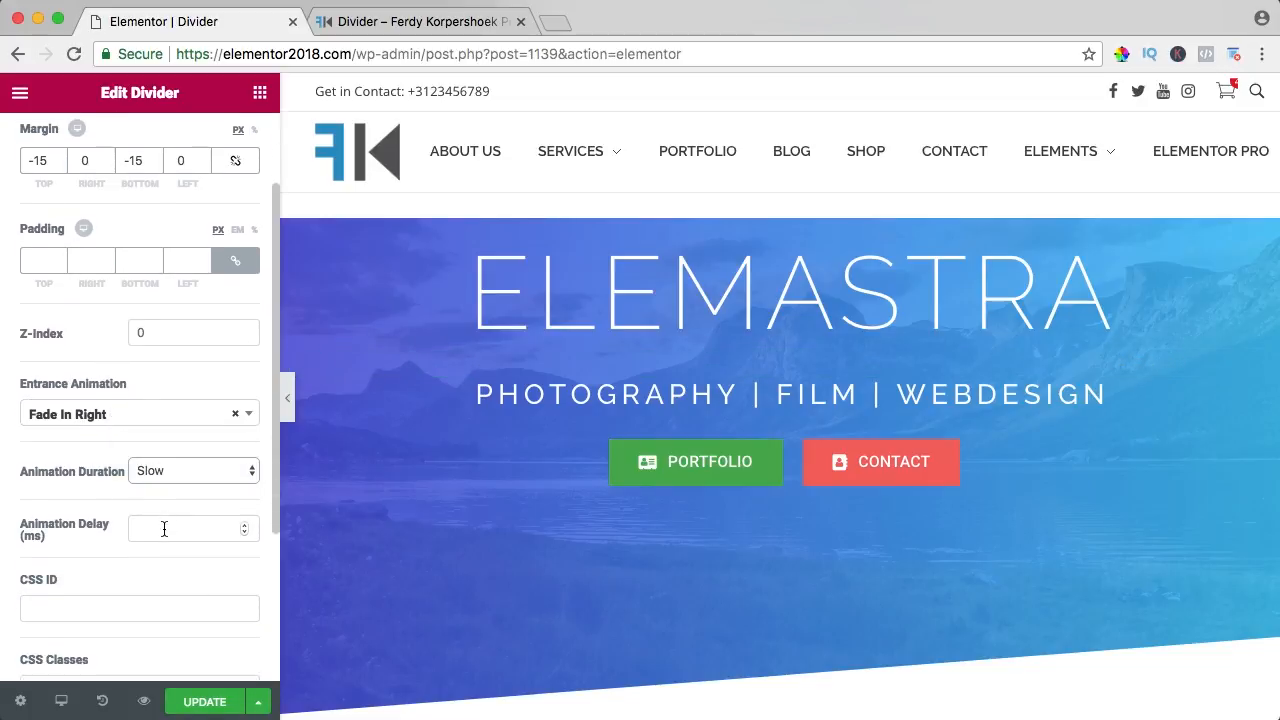
{"action": "type", "text": "10"}
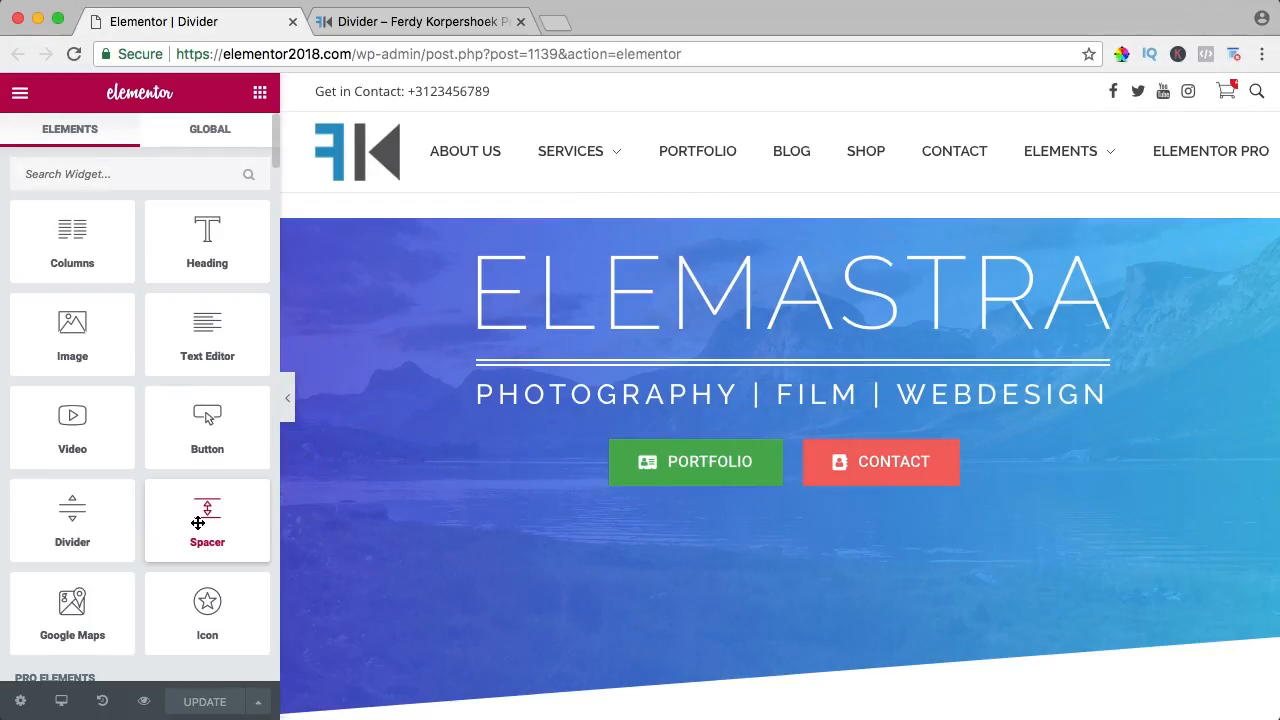
Step: Place a Spacer between the tagline and the buttons and settle its height around 79
{"action": "left_click_drag", "start_coordinate": [208, 520], "coordinate": [744, 444]}
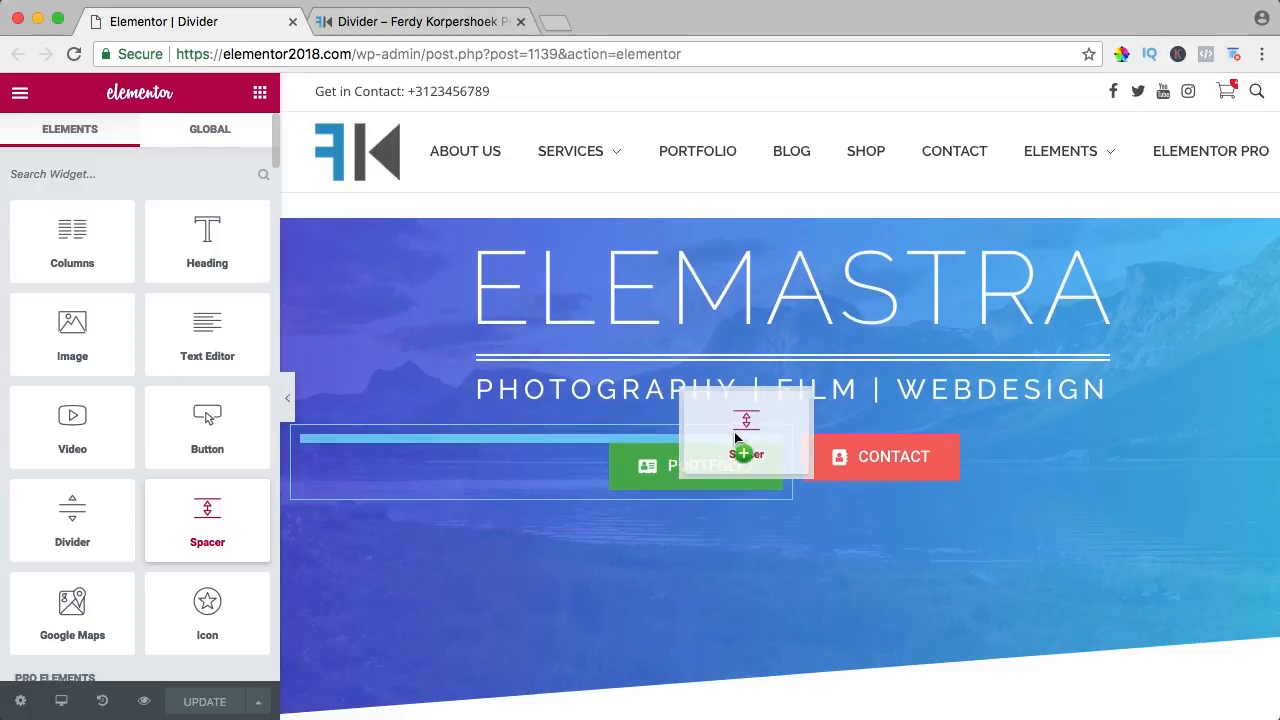
{"action": "left_click_drag", "start_coordinate": [208, 516], "coordinate": [744, 440]}
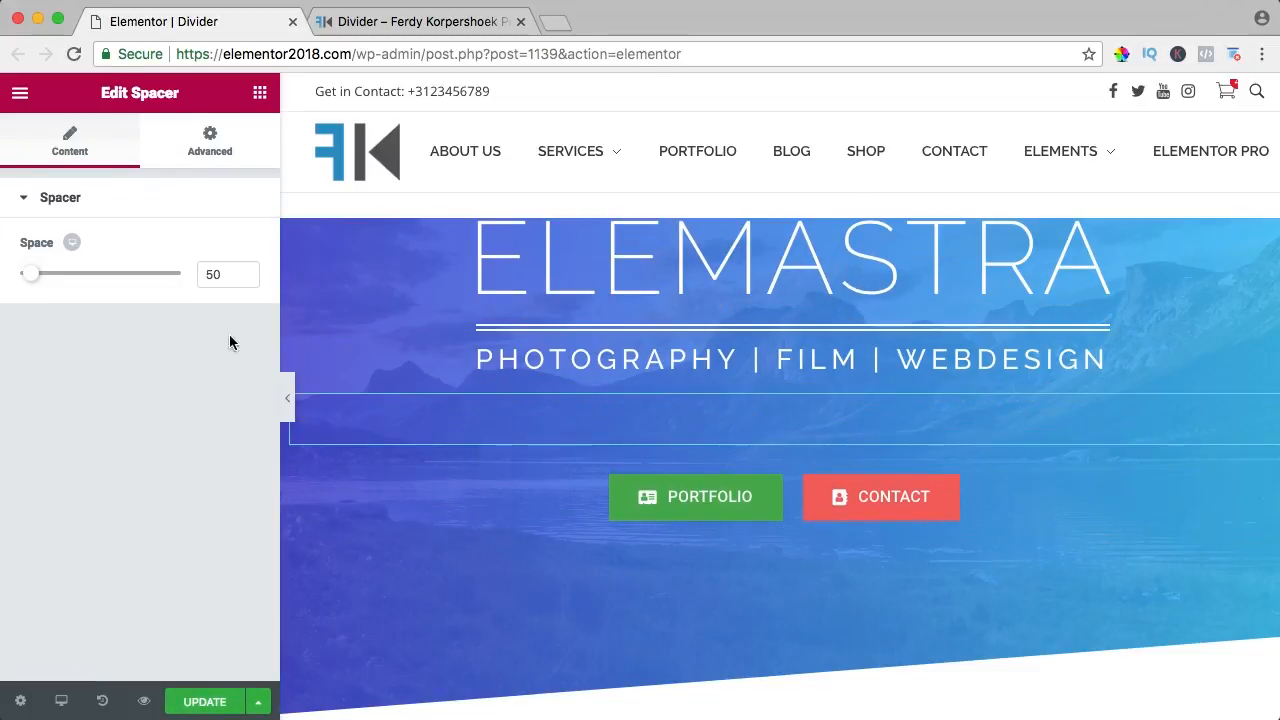
{"action": "left_click_drag", "start_coordinate": [30, 272], "coordinate": [140, 272]}
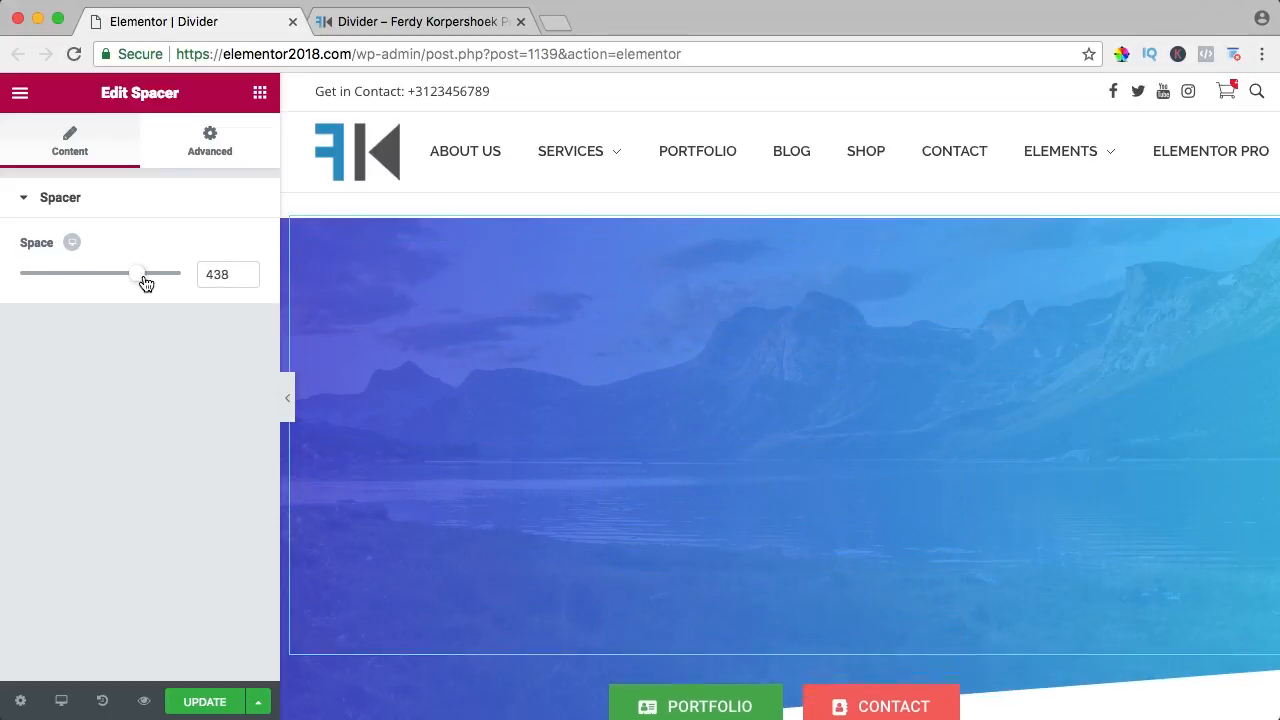
{"action": "left_click_drag", "start_coordinate": [136, 272], "coordinate": [90, 272]}
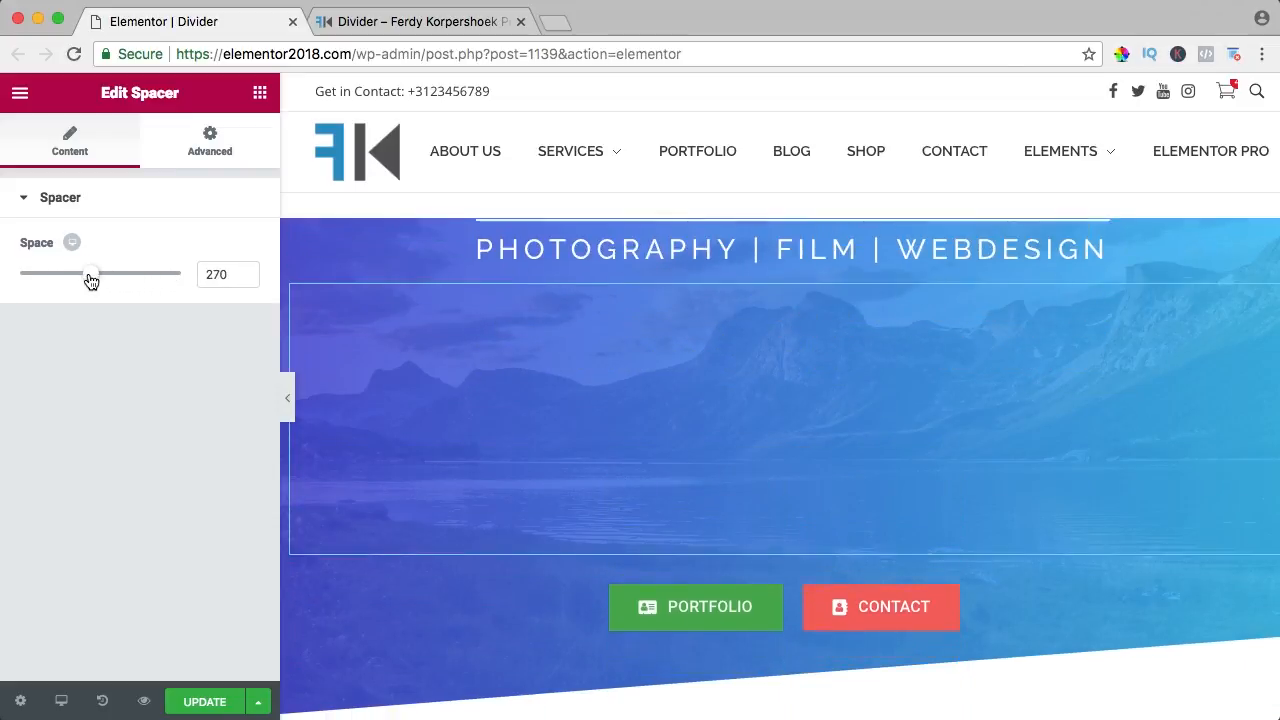
{"action": "left_click_drag", "start_coordinate": [90, 274], "coordinate": [40, 274]}
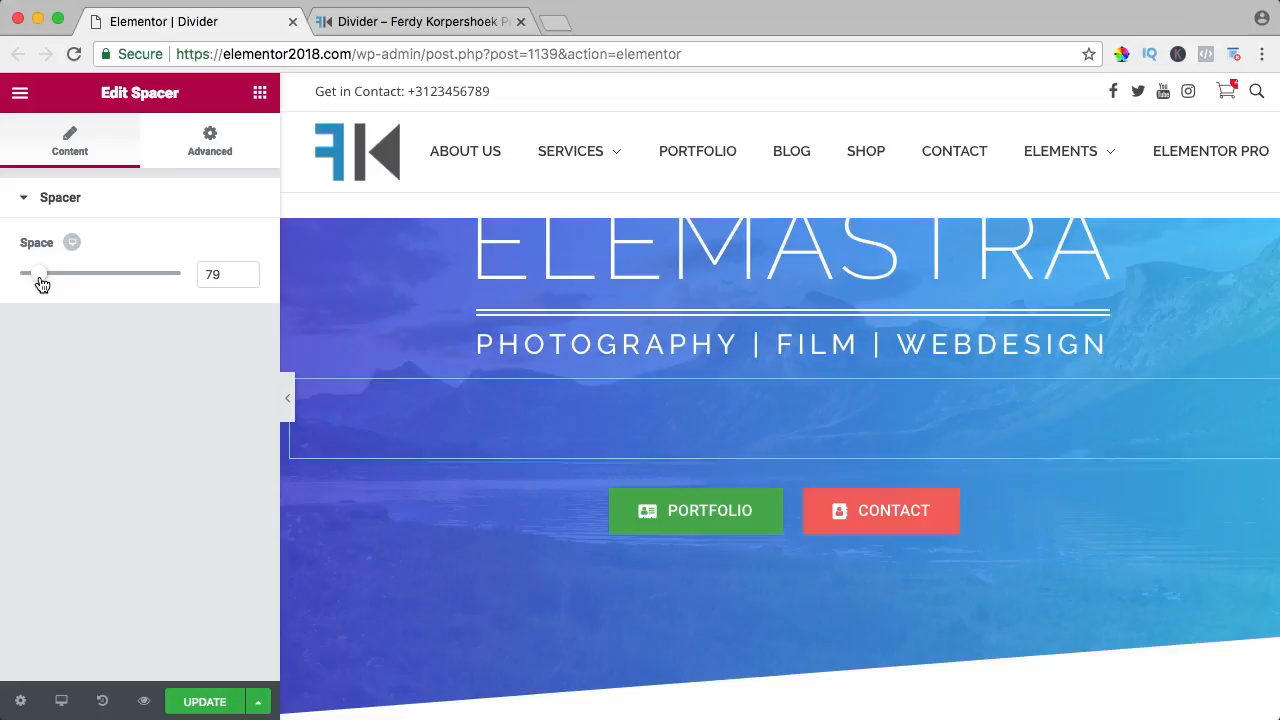
{"action": "left_click_drag", "start_coordinate": [40, 274], "coordinate": [22, 274]}
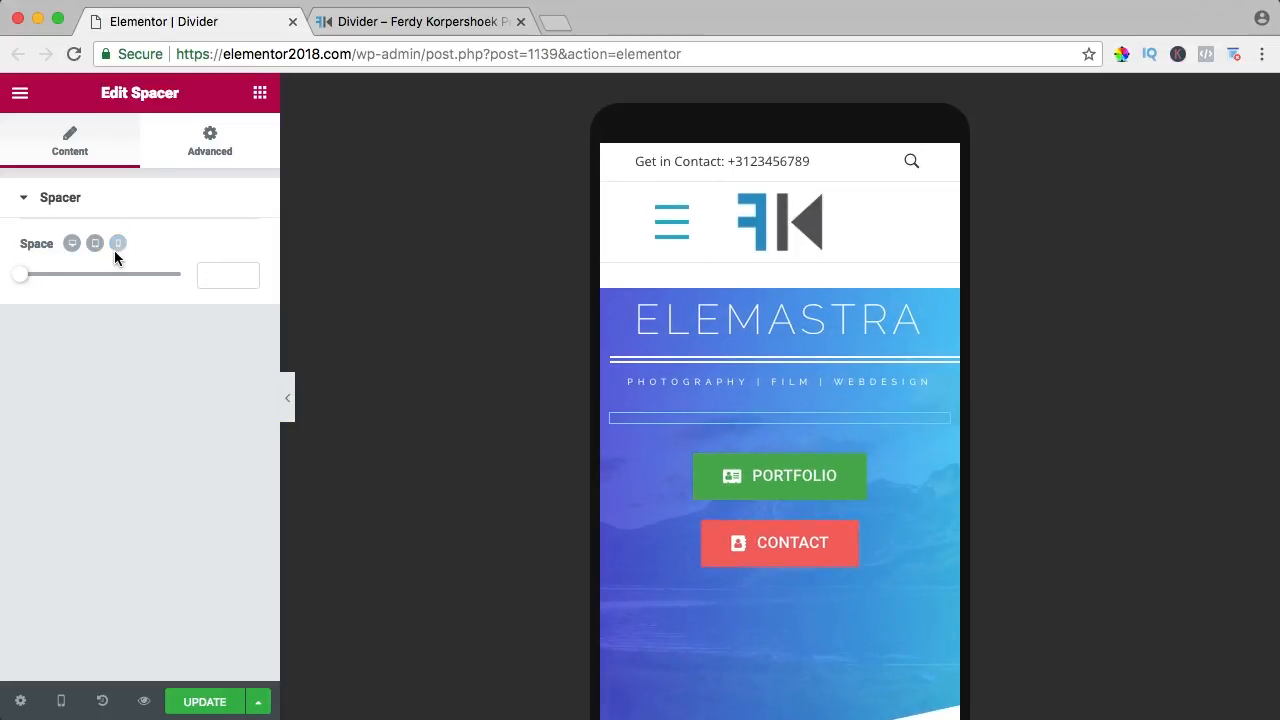
Step: Give the spacer a tablet-specific height of 10, then select the tagline heading
{"action": "left_click", "coordinate": [116, 244]}
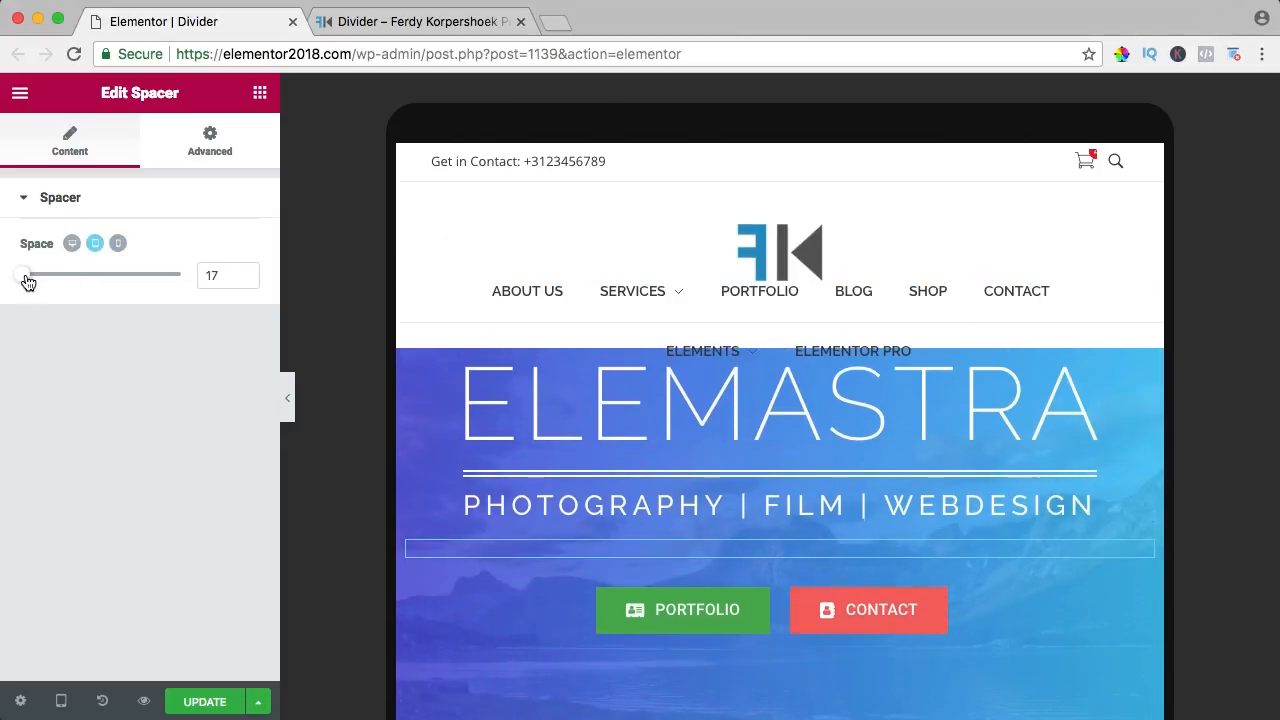
{"action": "left_click_drag", "start_coordinate": [22, 276], "coordinate": [18, 276]}
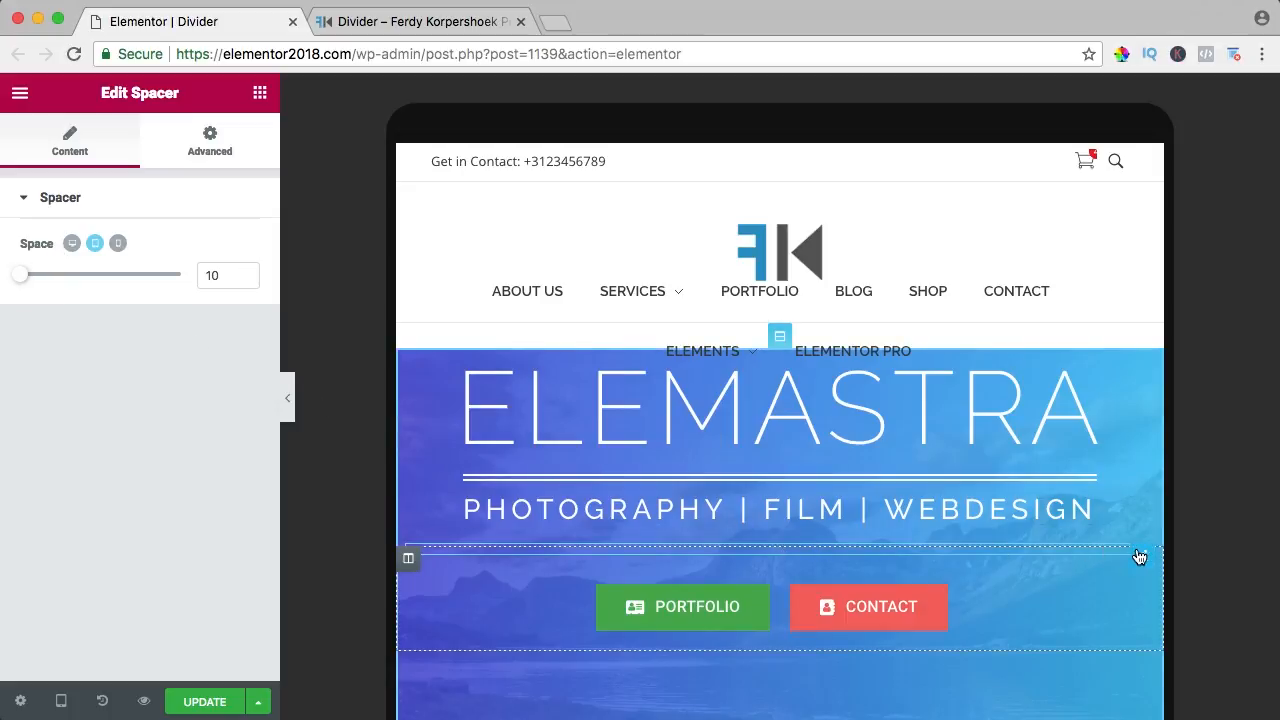
{"action": "left_click", "coordinate": [778, 508]}
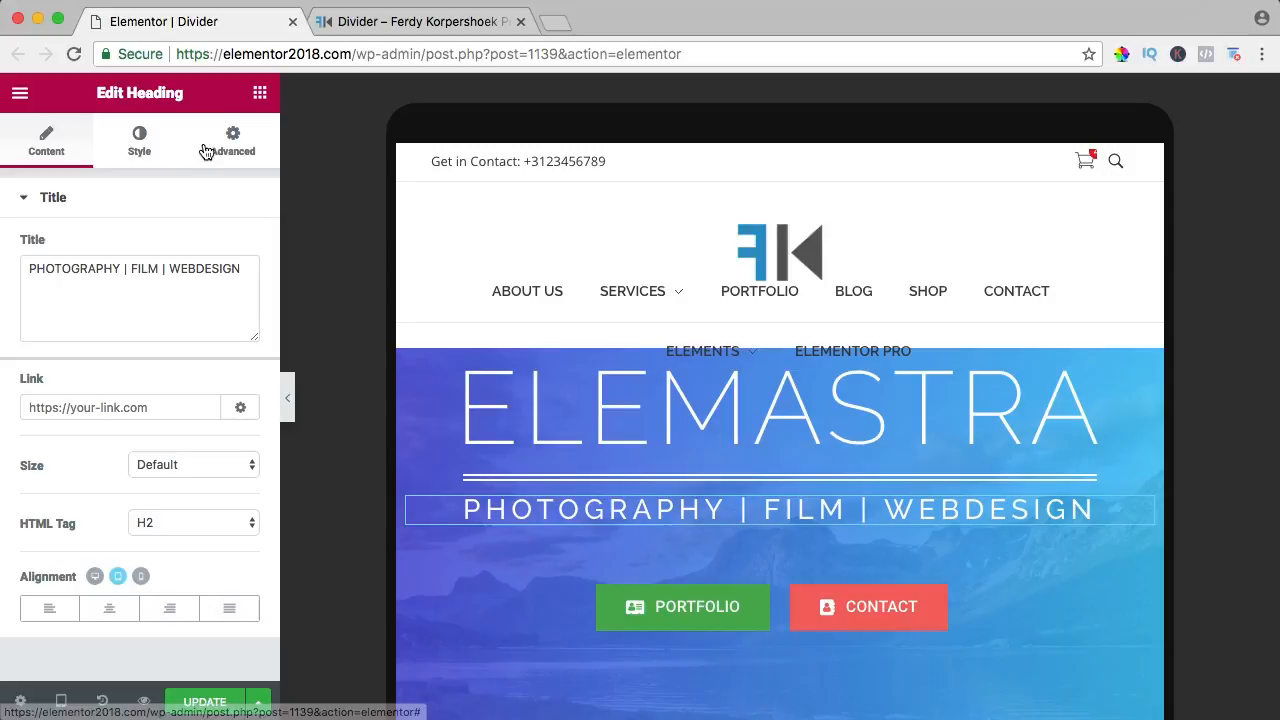
Step: In the tagline heading's Advanced settings on desktop, set padding to 0 on all sides
{"action": "left_click", "coordinate": [232, 140]}
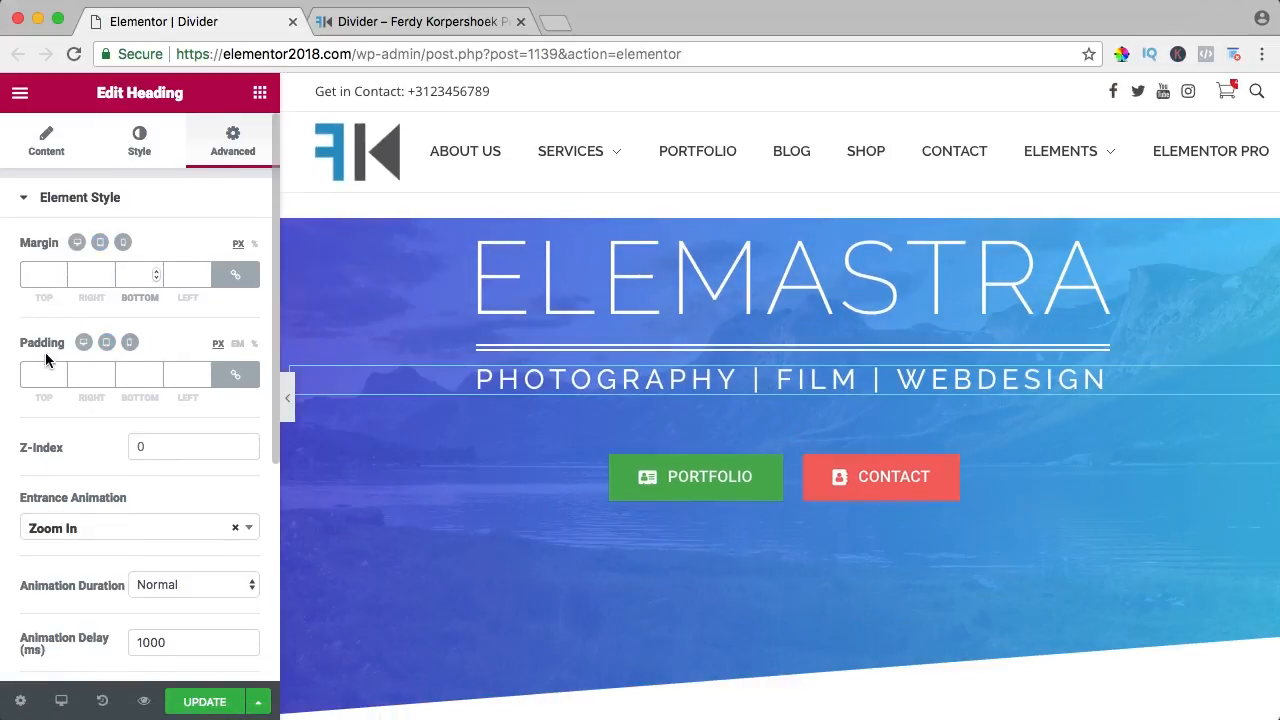
{"action": "type", "text": "14"}
{"action": "left_click", "coordinate": [44, 374]}
{"action": "type", "text": "2"}
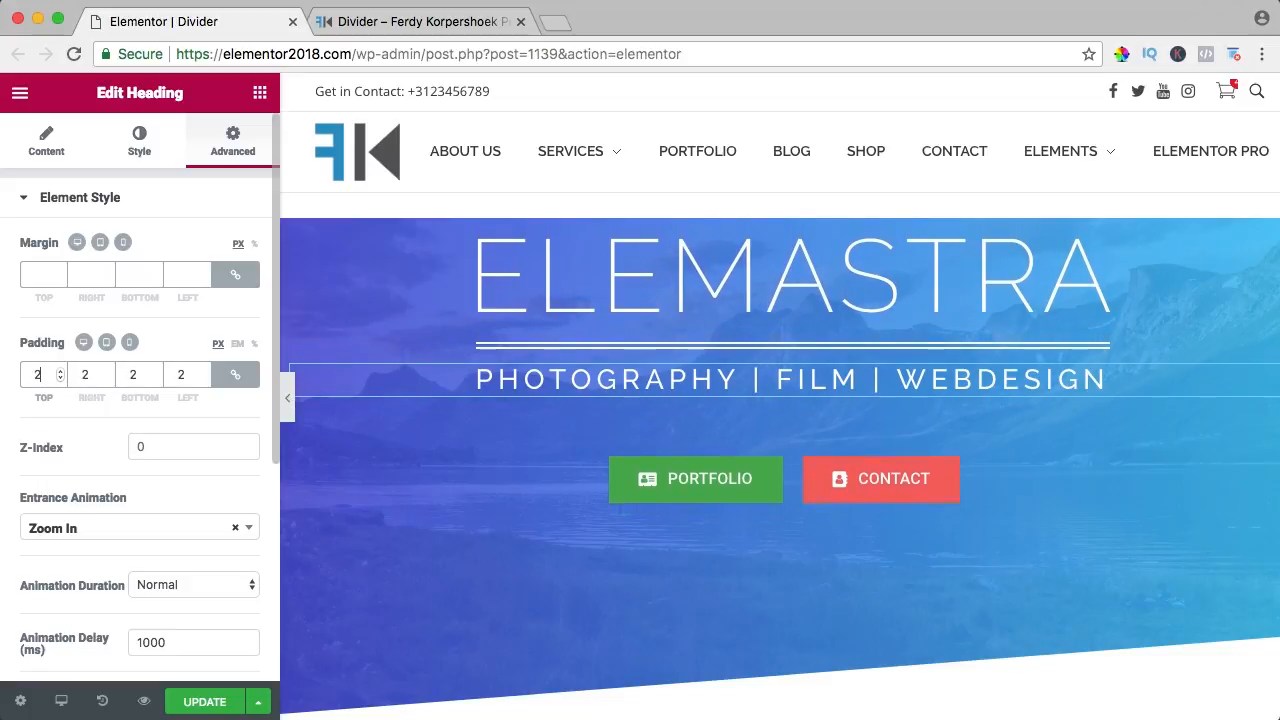
{"action": "type", "text": "0"}
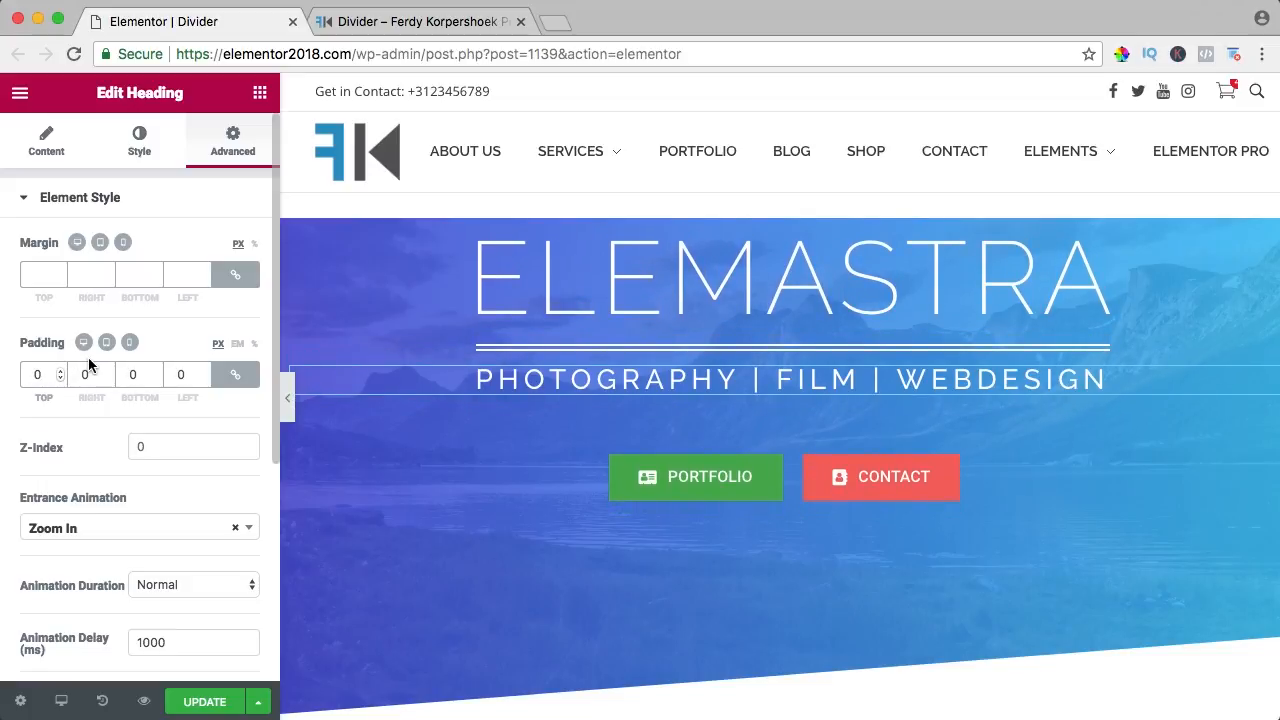